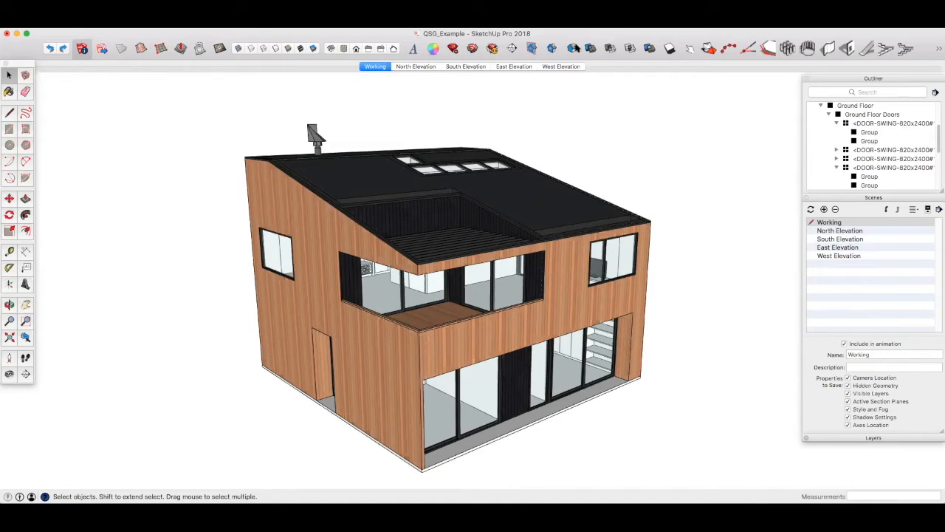
mouse_move(513, 48)
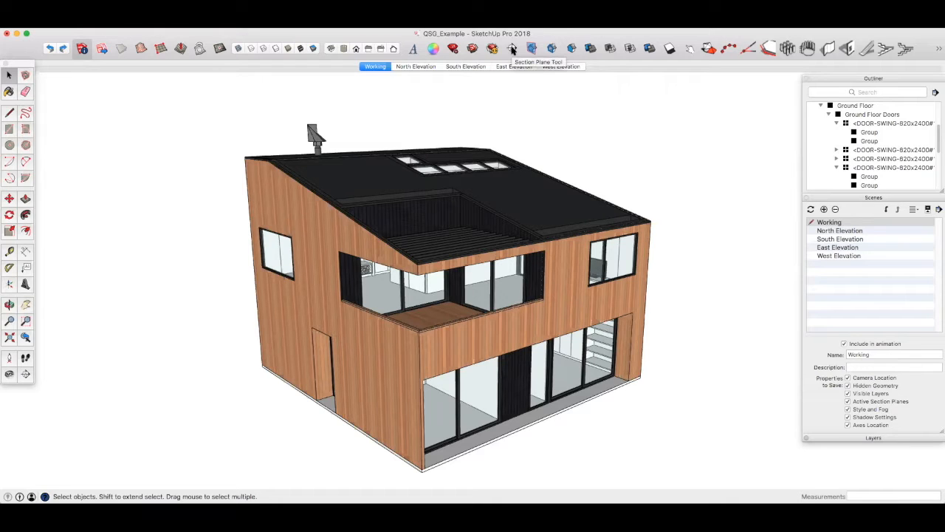
mouse_move(532, 48)
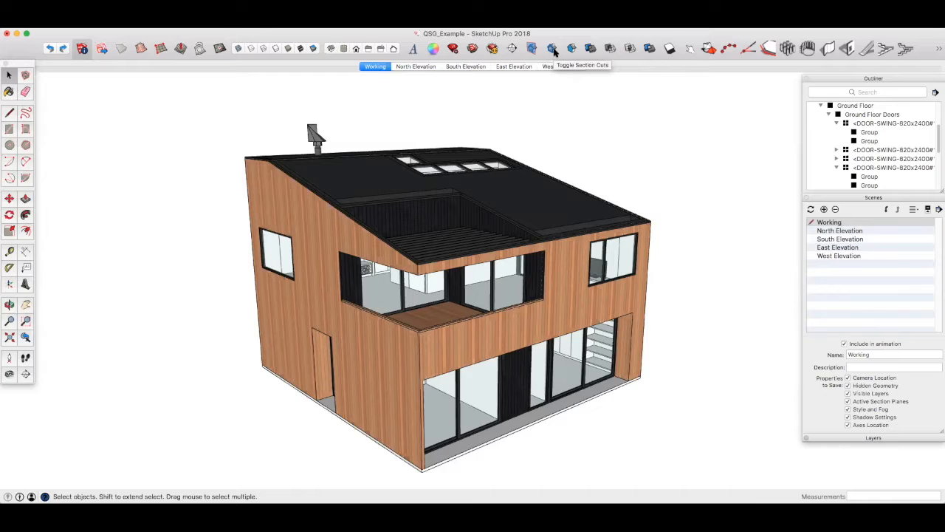
mouse_move(571, 49)
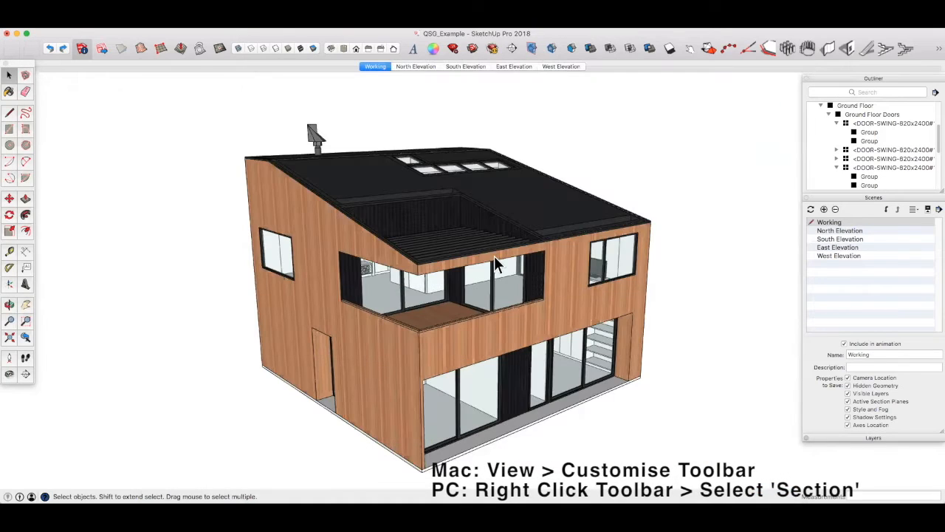
mouse_move(572, 34)
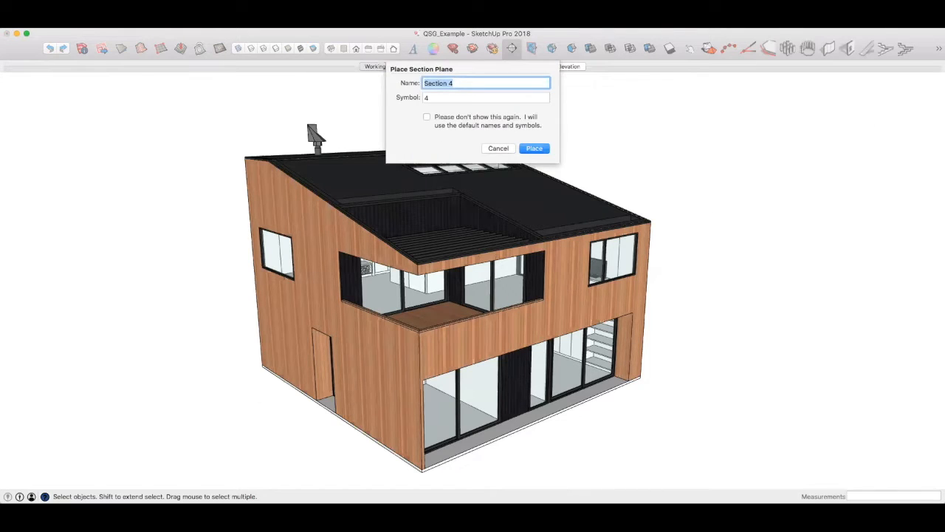
Create a section plane named 'Ground Floor Plan' with symbol GF, placed level with the balcony floor
type("Grpound")
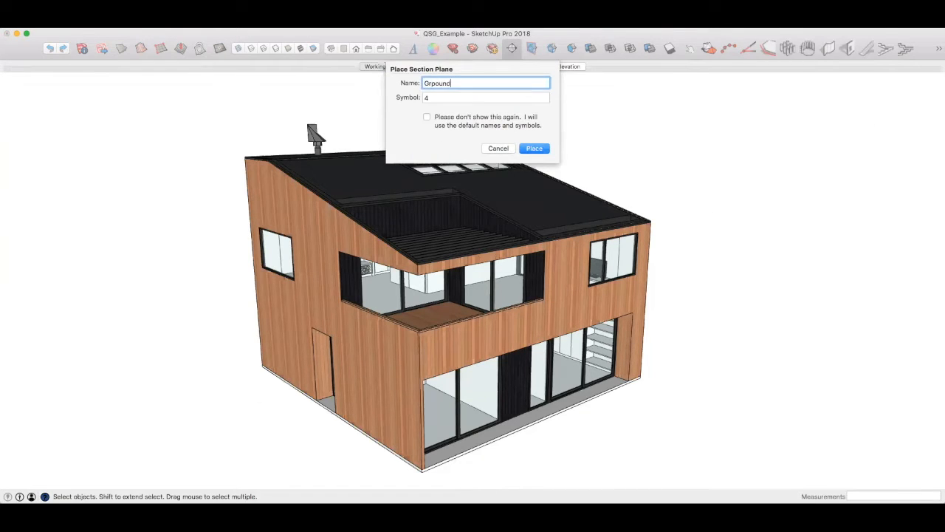
key("Backspace")
type(" Floor")
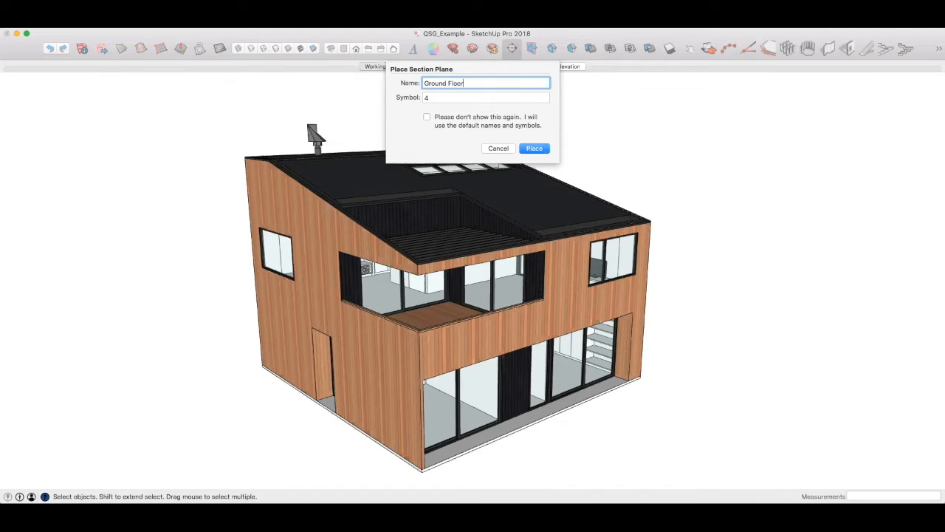
type("Plan")
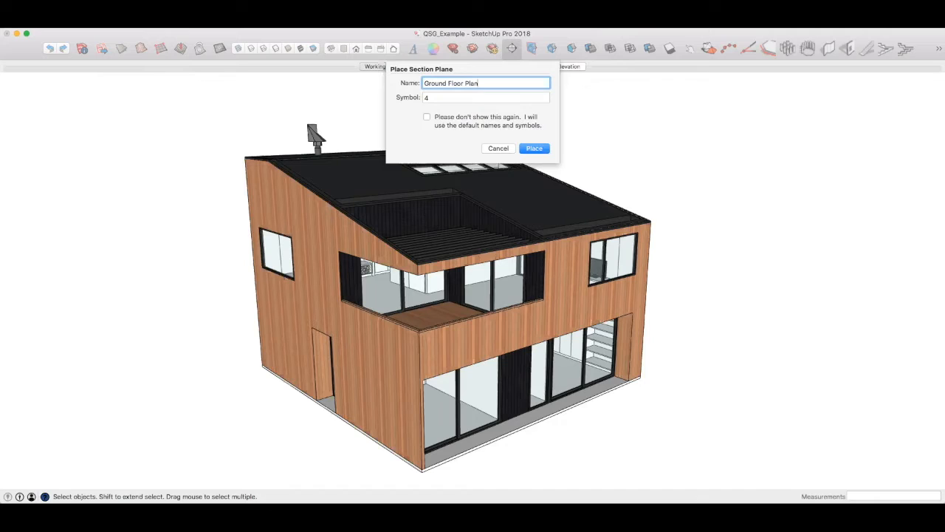
mouse_move(456, 95)
type("GF")
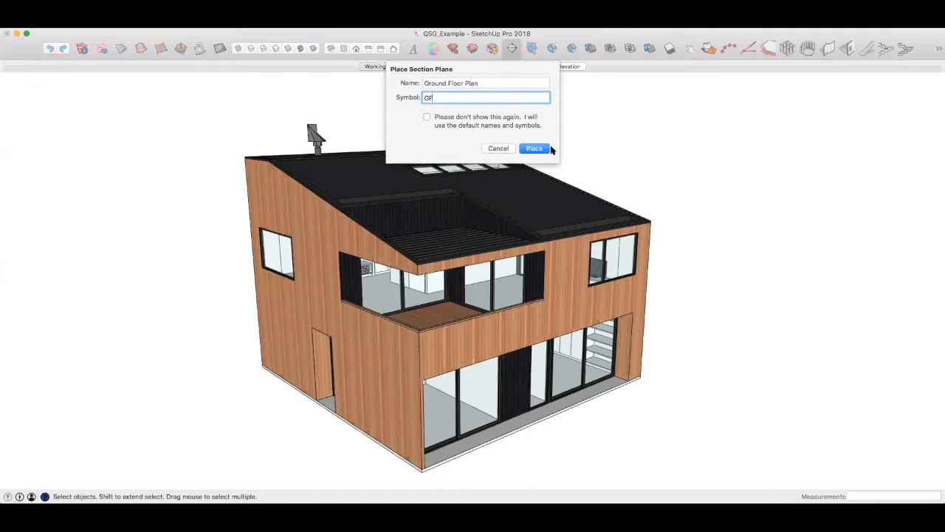
left_click(534, 148)
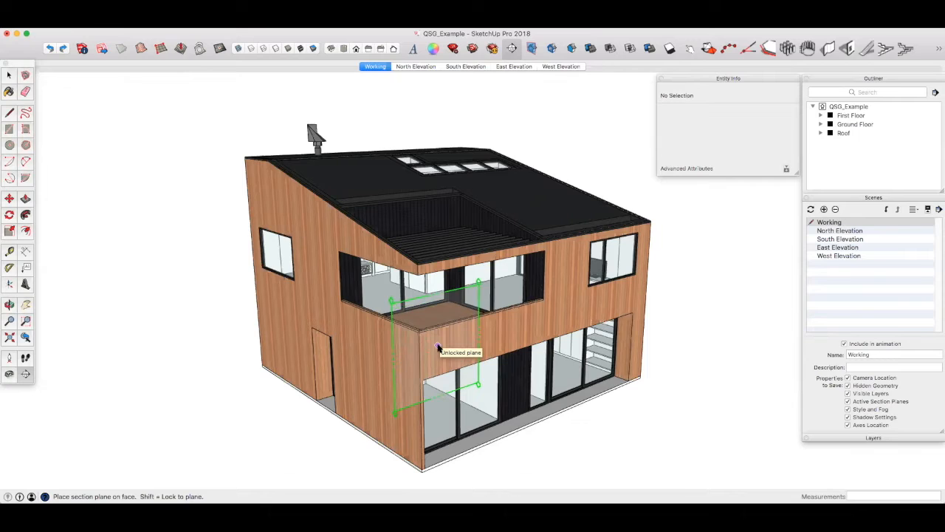
left_click(435, 329)
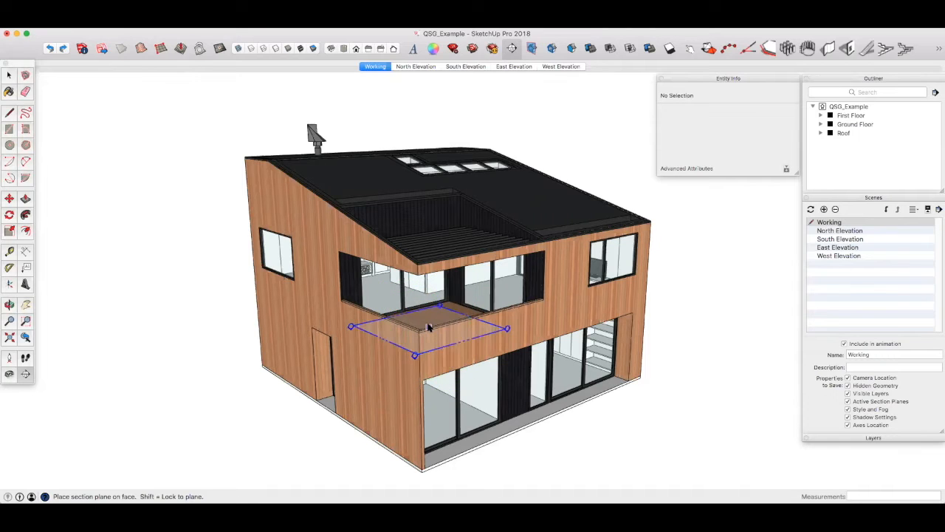
mouse_move(432, 327)
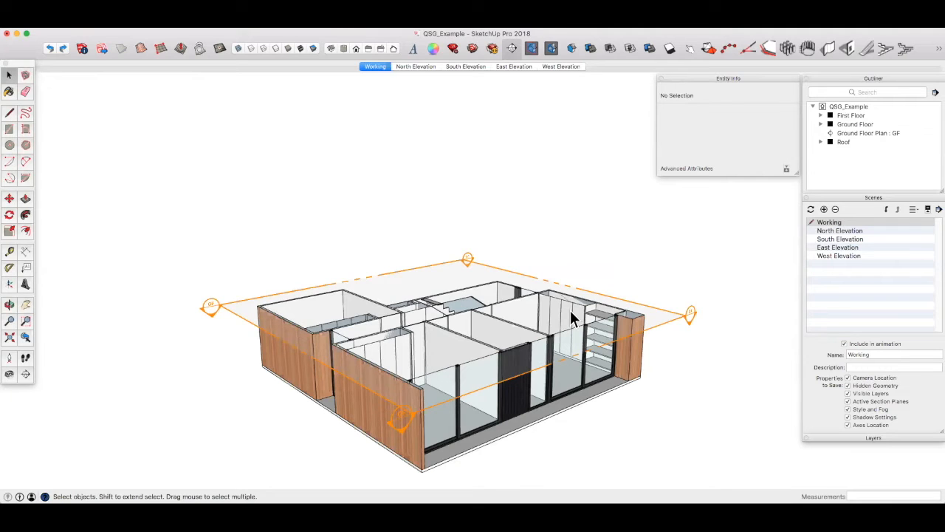
mouse_move(683, 325)
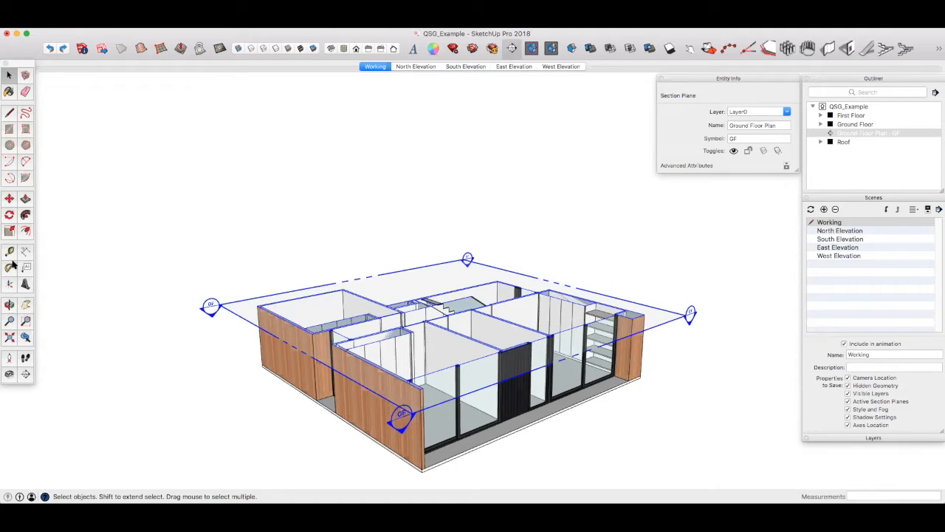
mouse_move(604, 332)
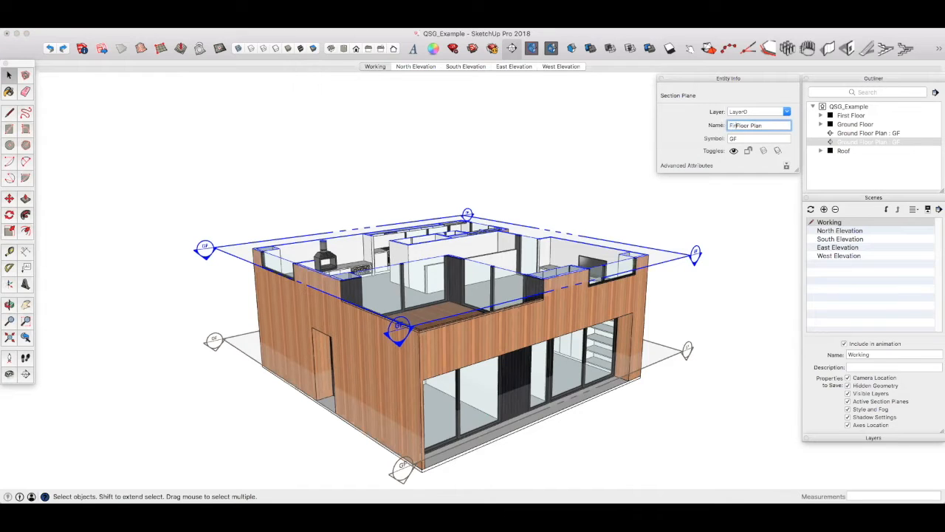
Rename the copied section plane to 'First Floor Plan' with symbol FF
type("First Floor Plan")
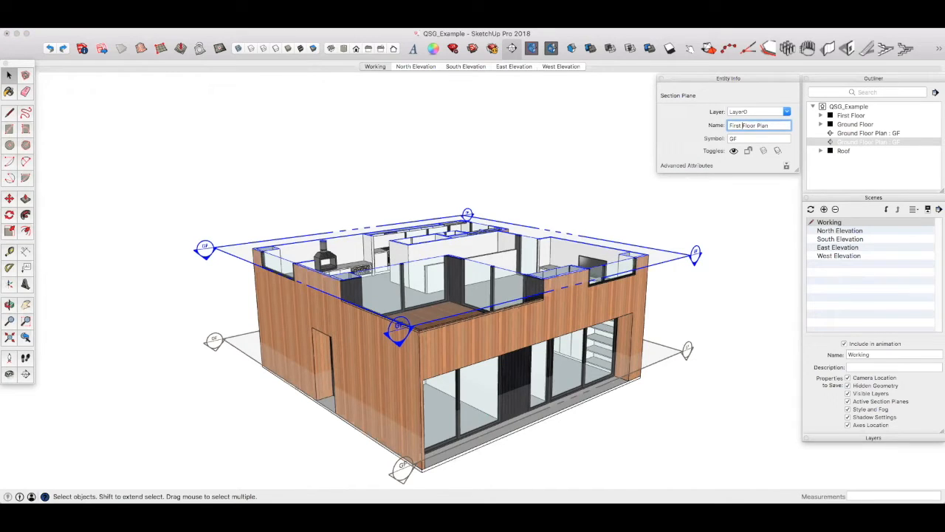
left_click(759, 139)
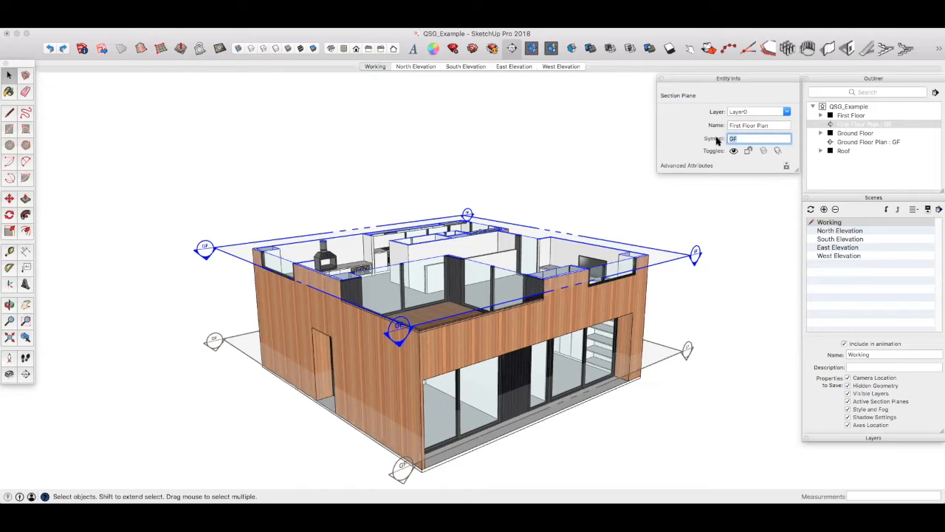
type("FF")
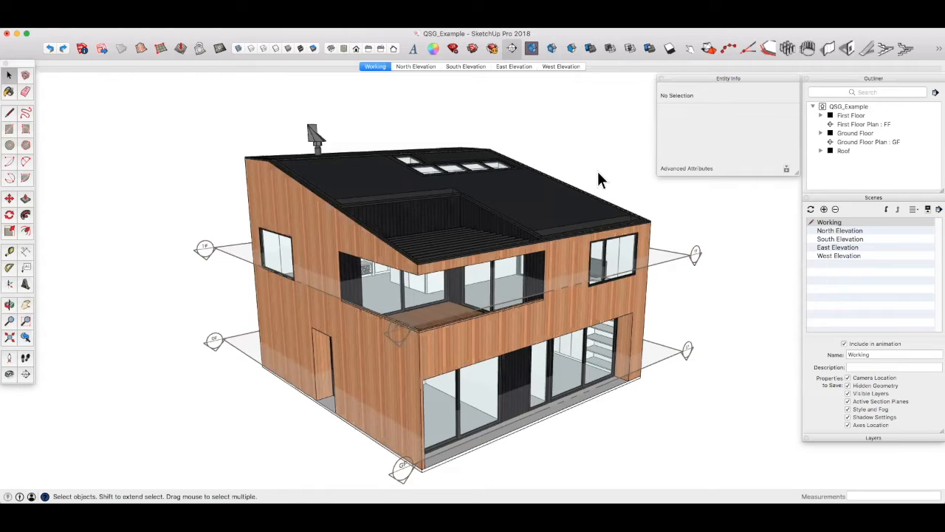
mouse_move(535, 215)
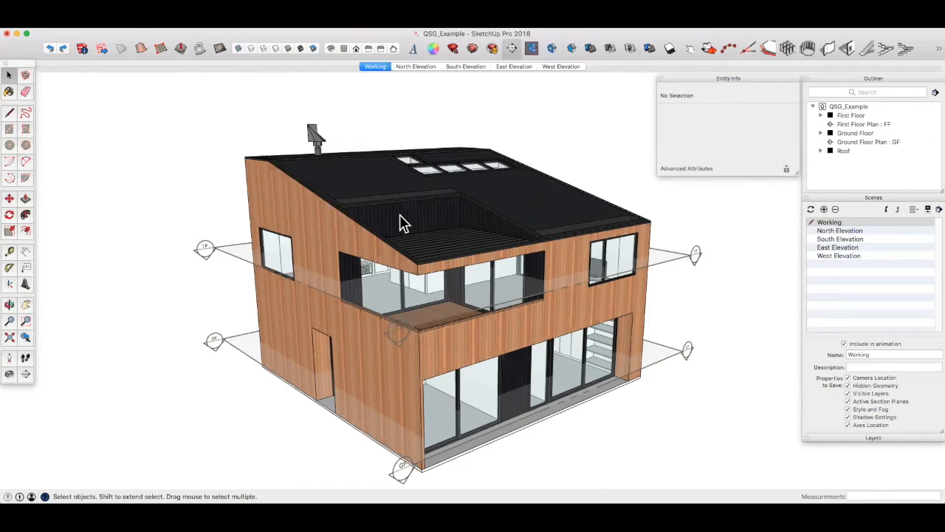
Add a new vertical section plane, Section A, on the house's side wall
left_click(531, 49)
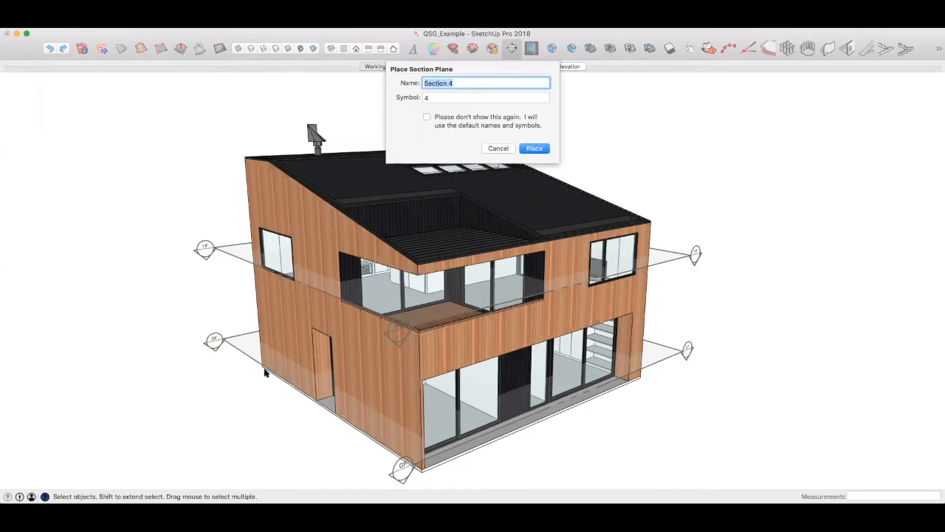
type("Se")
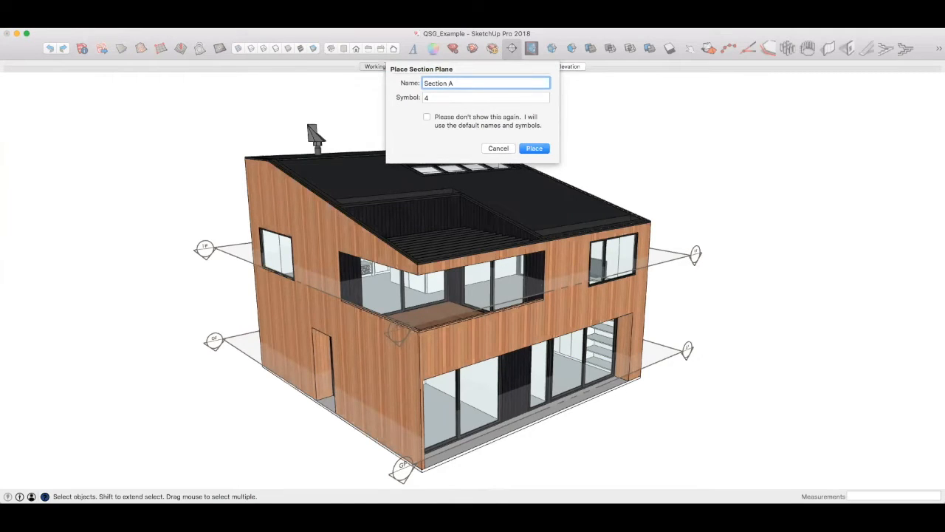
left_click(486, 97)
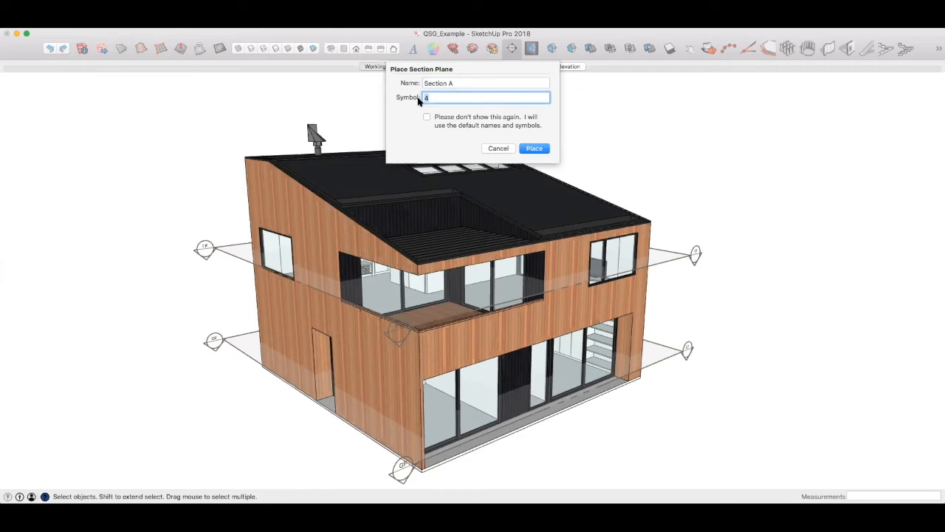
left_click(534, 148)
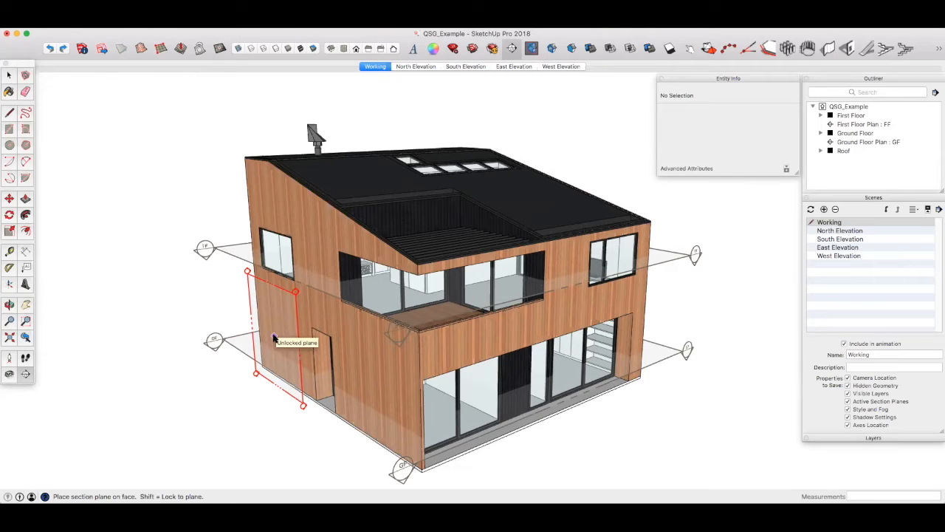
left_click(273, 338)
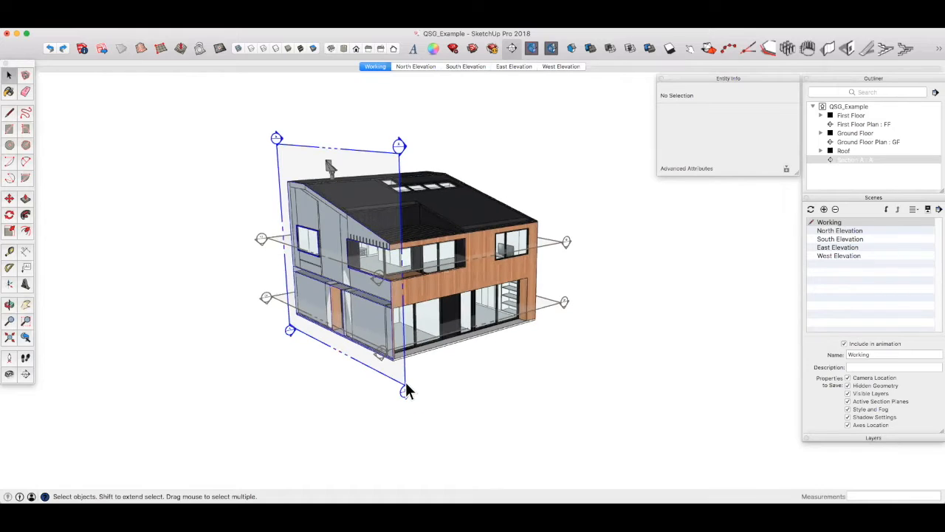
Move the Section A plane through the middle of the house to its final cut position
left_click(405, 391)
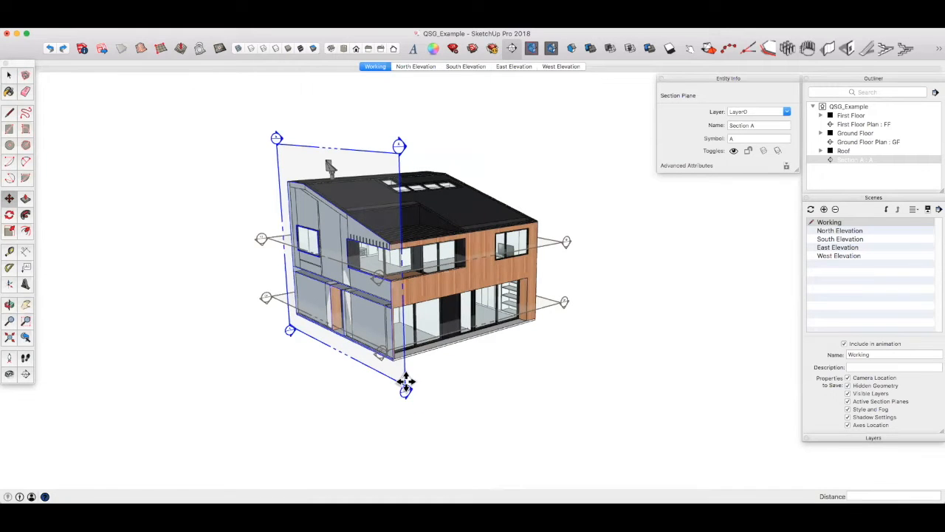
left_click_drag(404, 382, 487, 357)
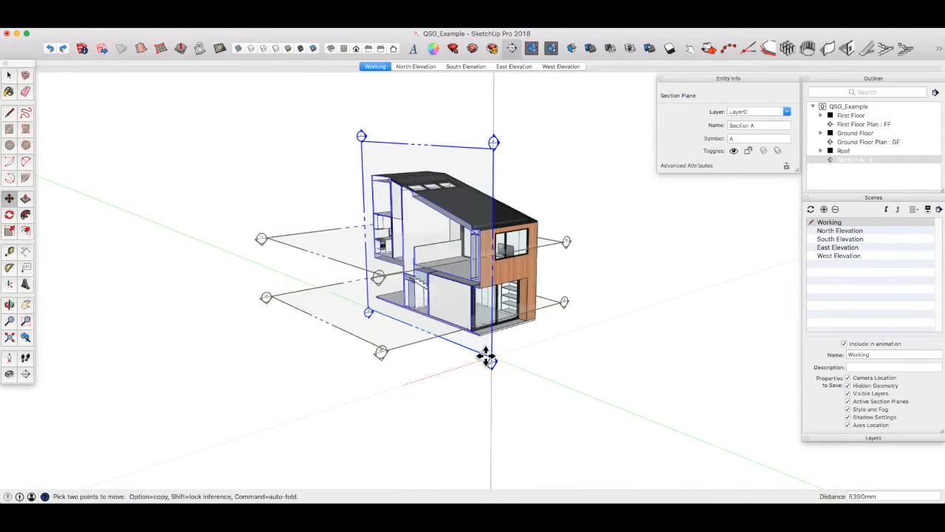
left_click_drag(493, 359, 478, 364)
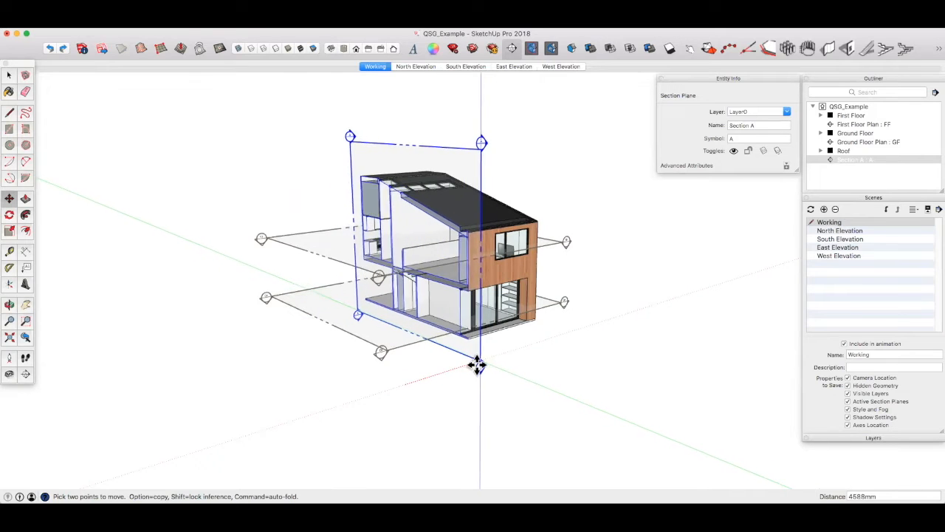
left_click_drag(477, 363, 495, 360)
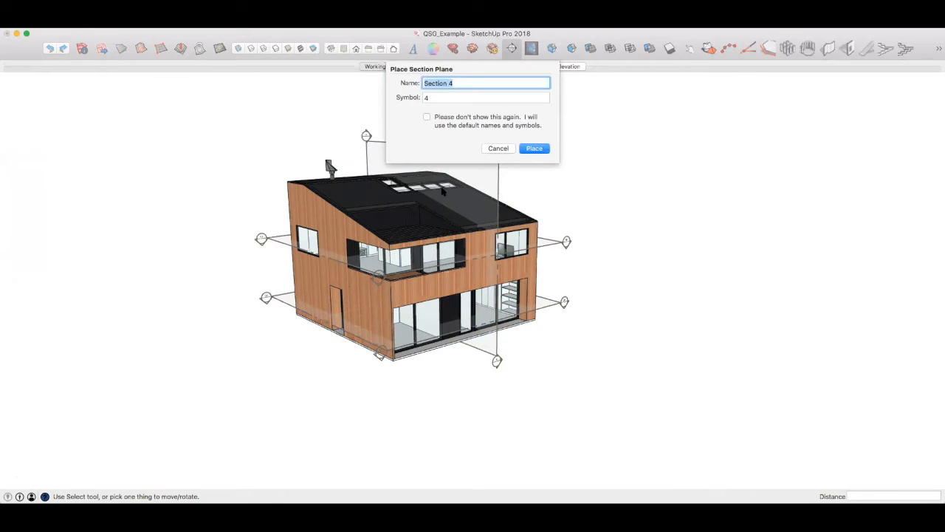
Name the new plane Section B, place it on the house, and move it across
key("Backspace")
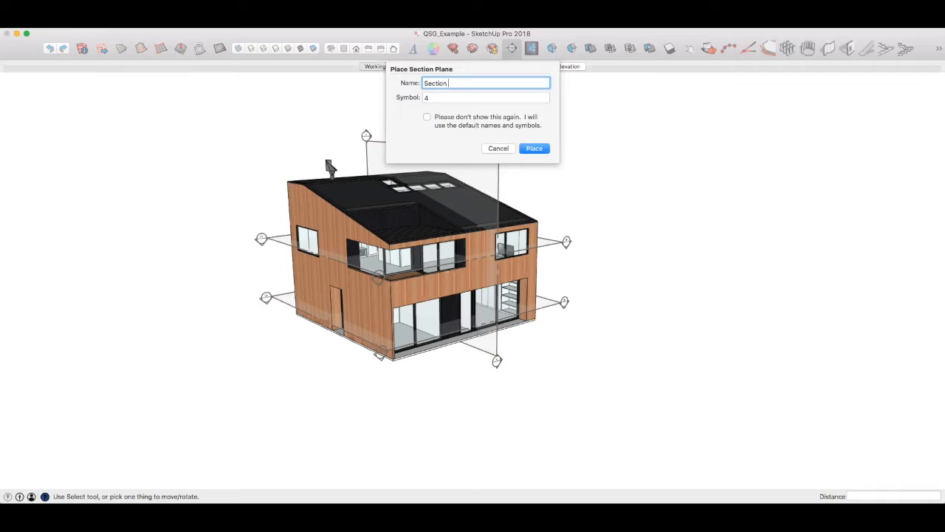
type("B")
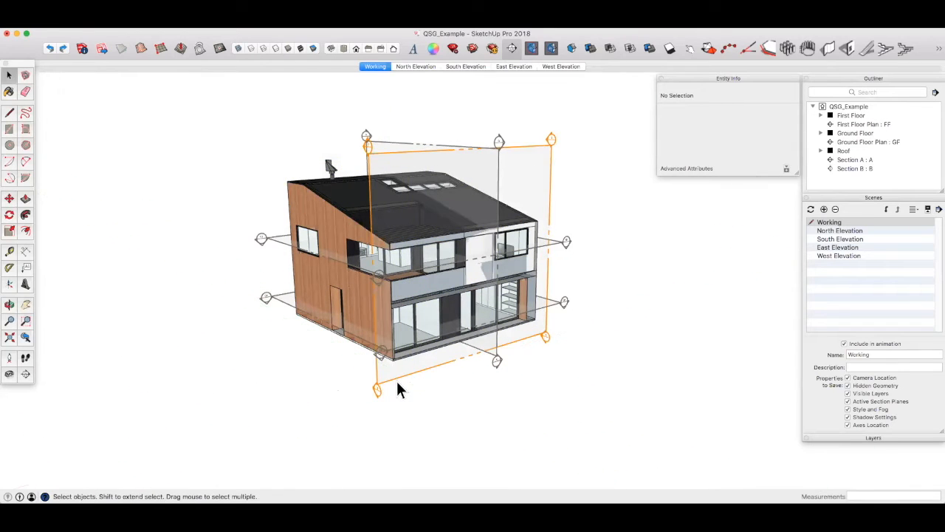
left_click(379, 391)
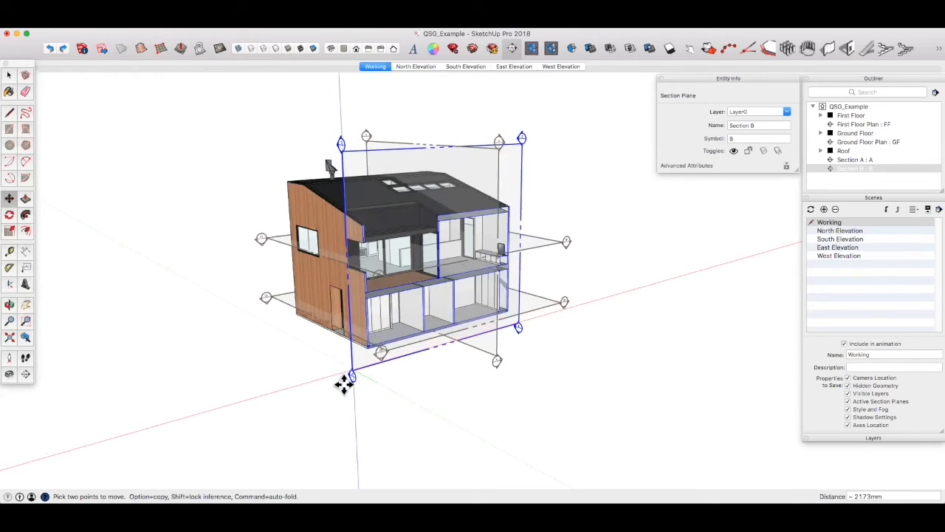
left_click_drag(343, 383, 303, 353)
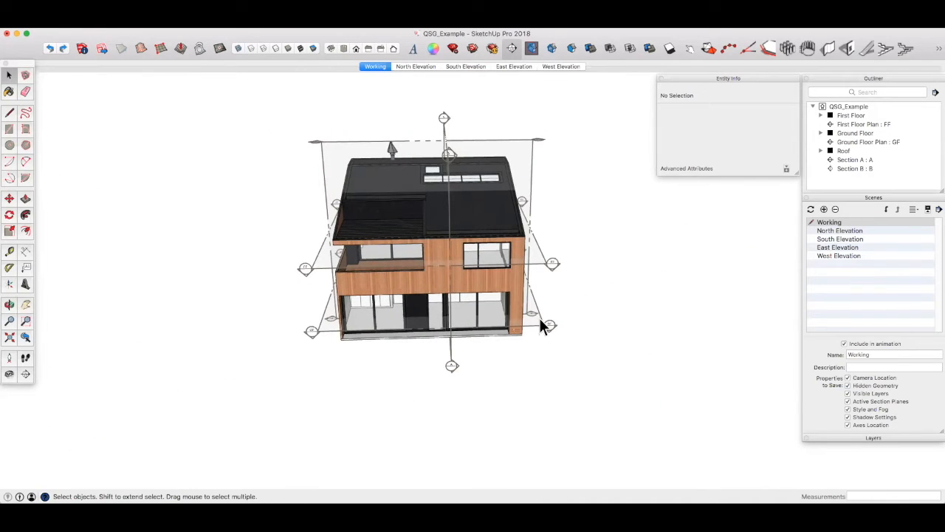
mouse_move(554, 343)
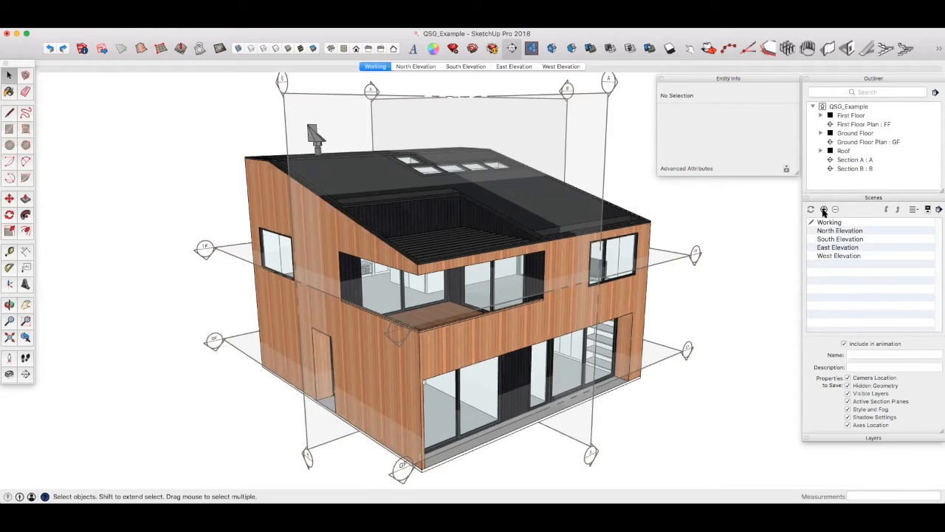
mouse_move(823, 210)
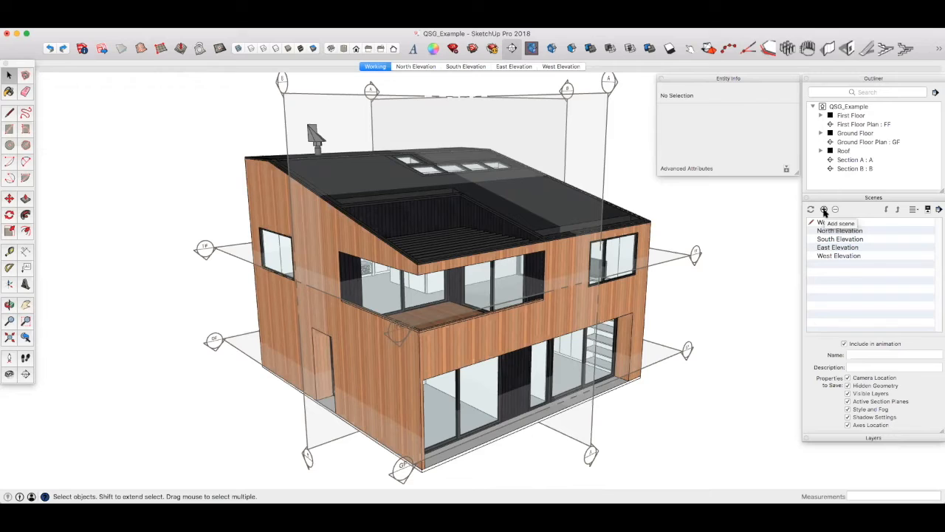
Add a scene named Ground Floor Plan and make the GF section plane the active cut
left_click(823, 209)
type("G")
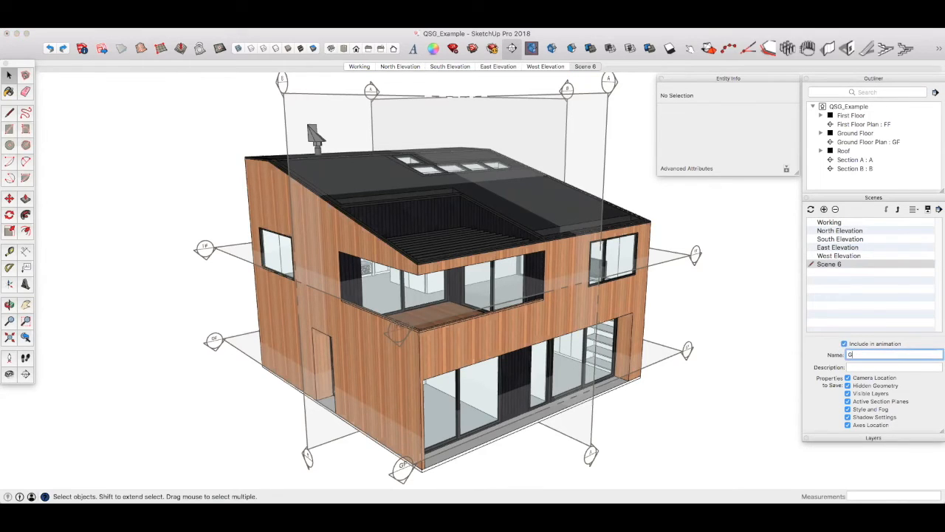
type("round Floor Plan")
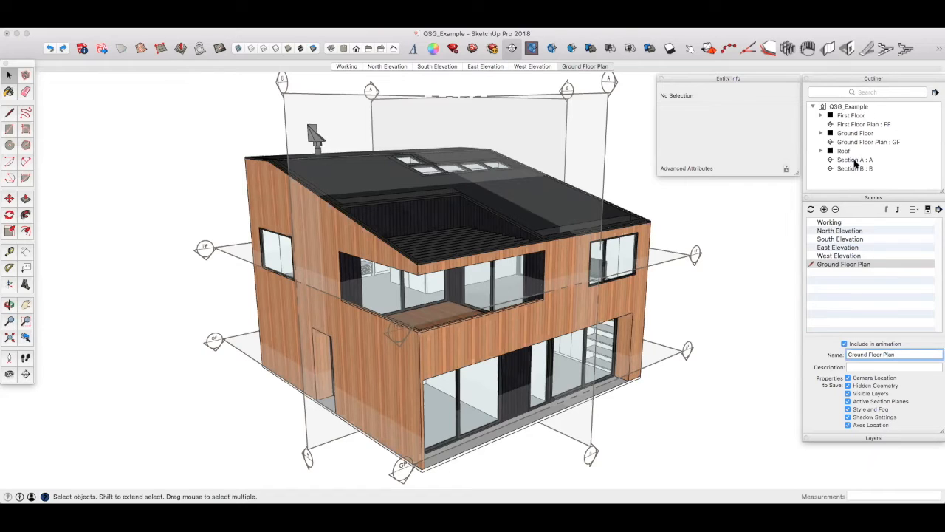
left_click(868, 142)
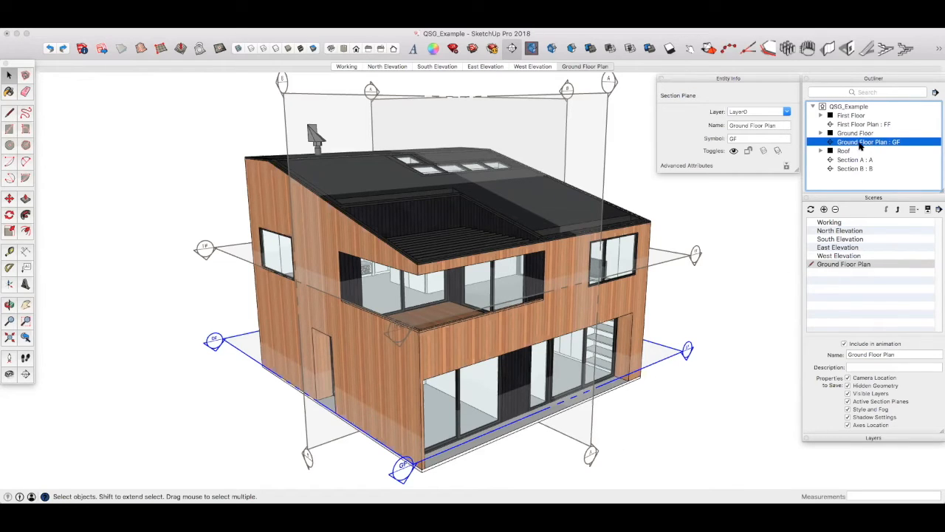
right_click(868, 142)
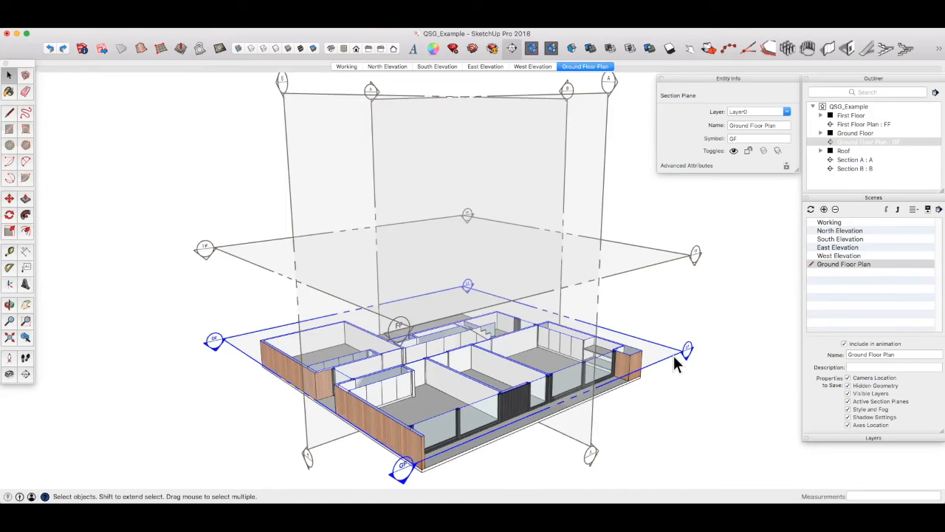
right_click(686, 347)
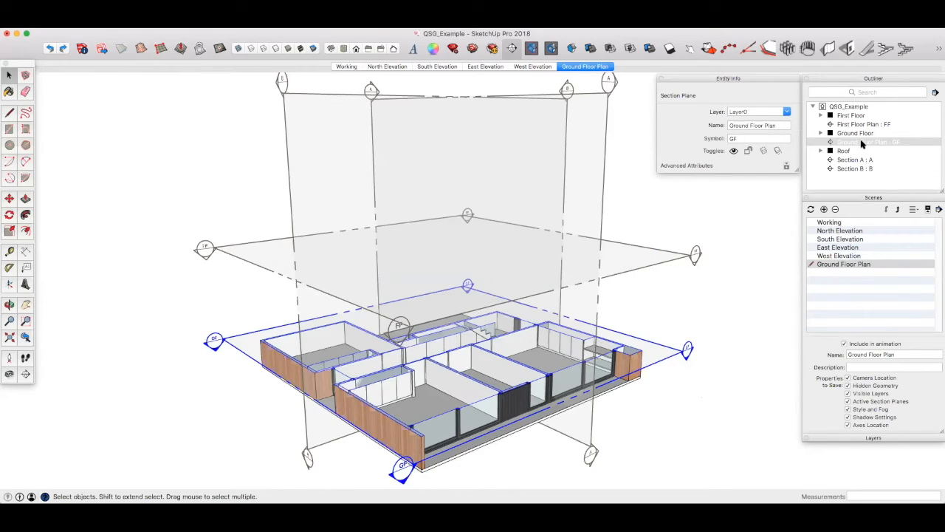
Align the view to the Ground Floor Plan section plane for a top-down plan
right_click(861, 142)
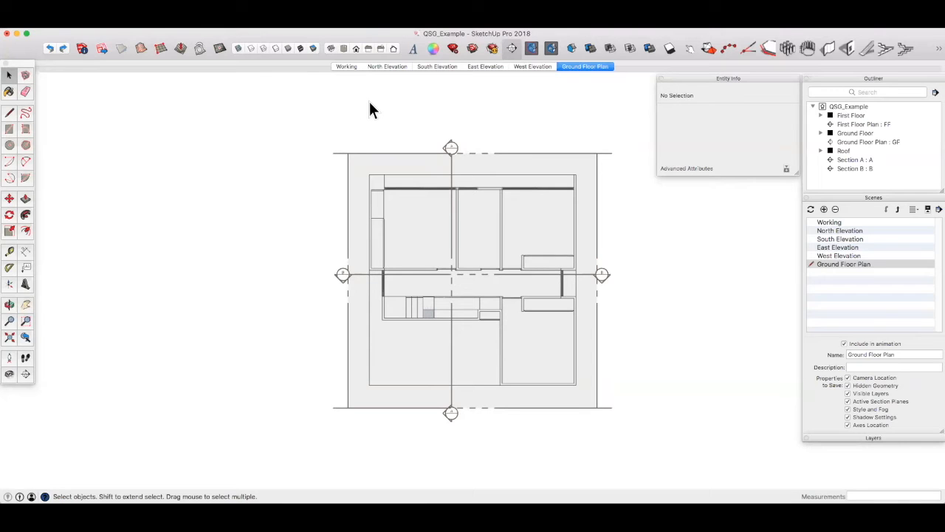
mouse_move(596, 155)
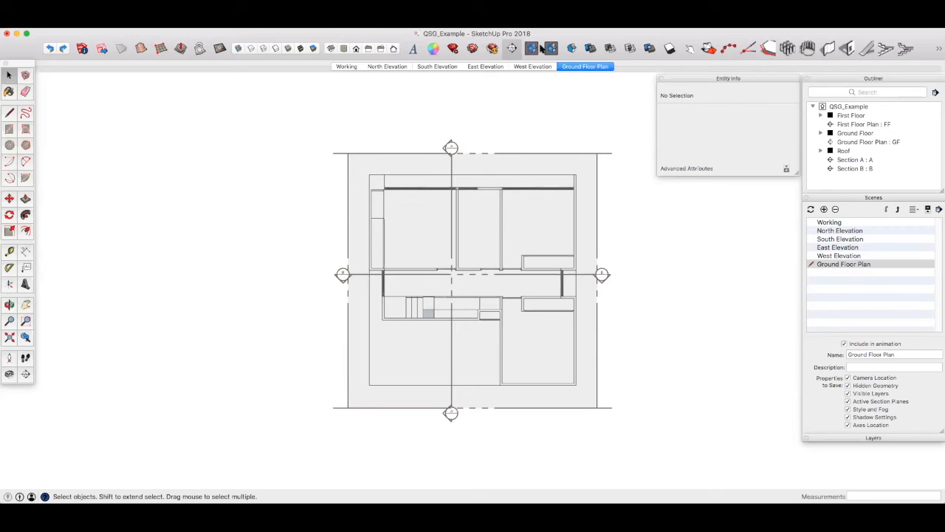
mouse_move(531, 49)
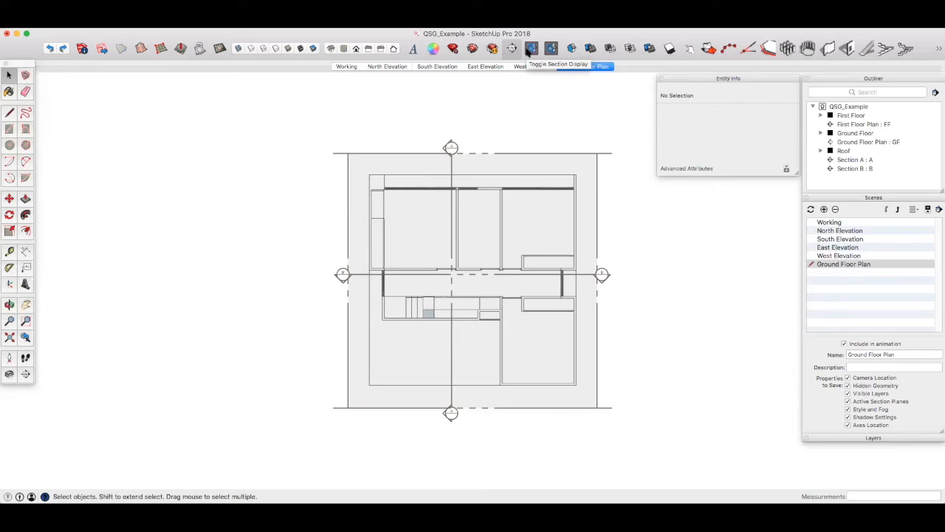
mouse_move(530, 52)
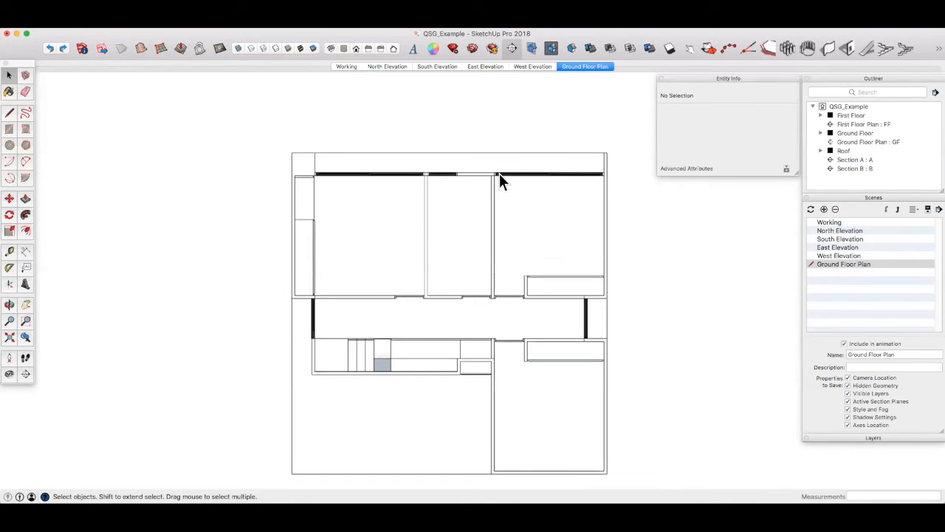
Update the Ground Floor Plan scene with the current view, choosing to update the selected style
left_click(811, 209)
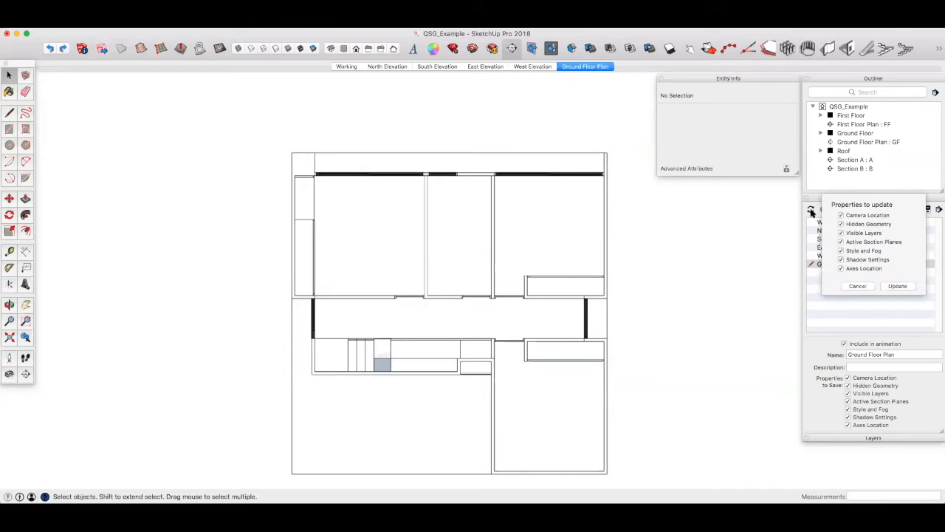
left_click(897, 286)
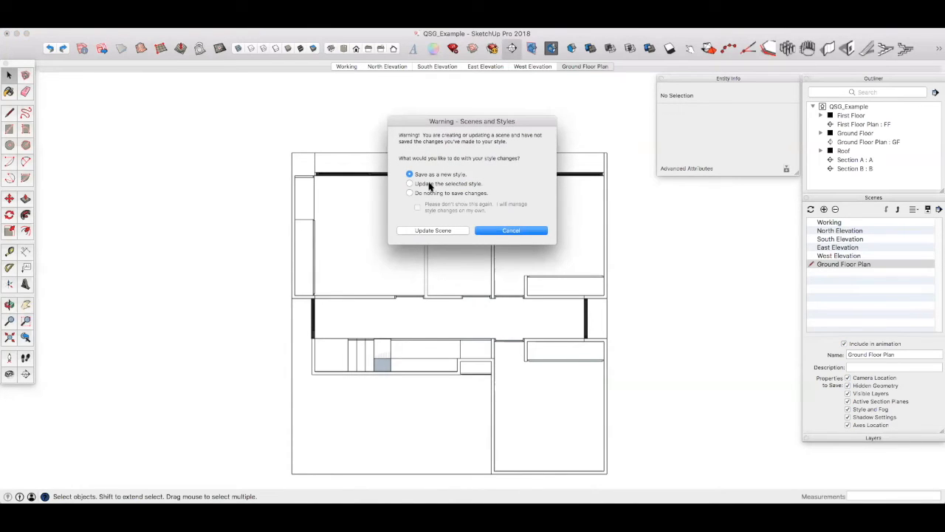
left_click(410, 183)
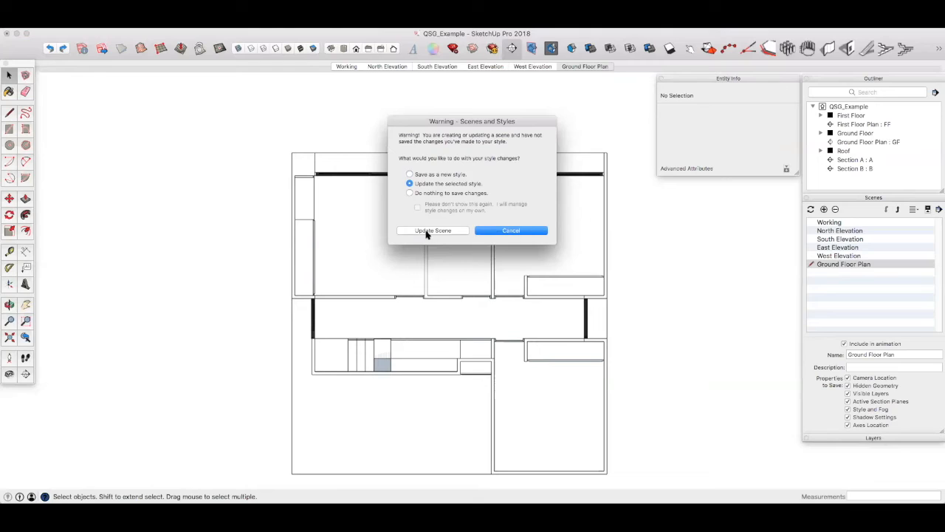
left_click(433, 231)
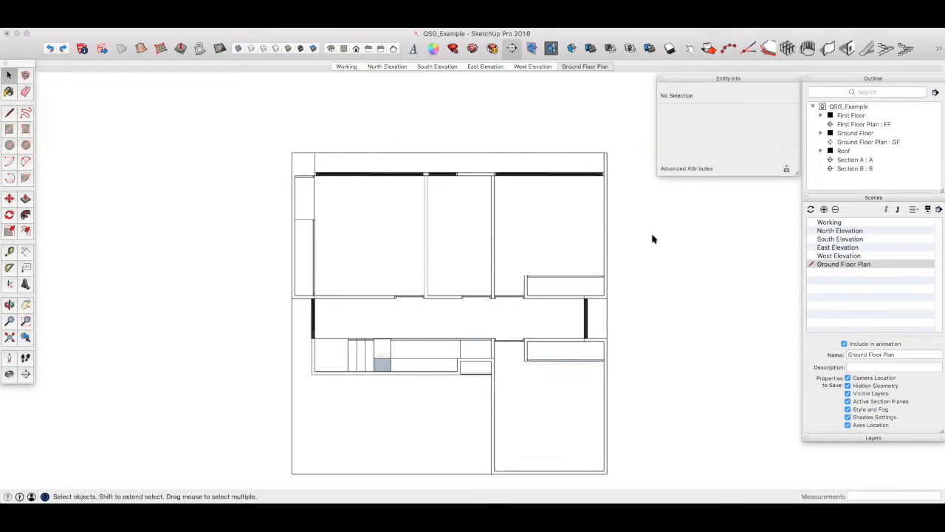
left_click(585, 66)
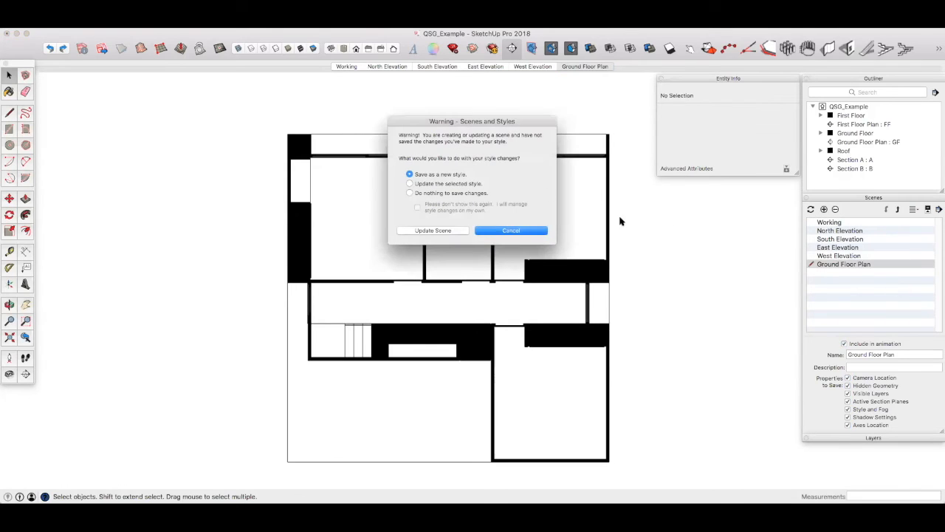
Confirm the style warning so the scene keeps the solid black section cut fill
left_click(410, 184)
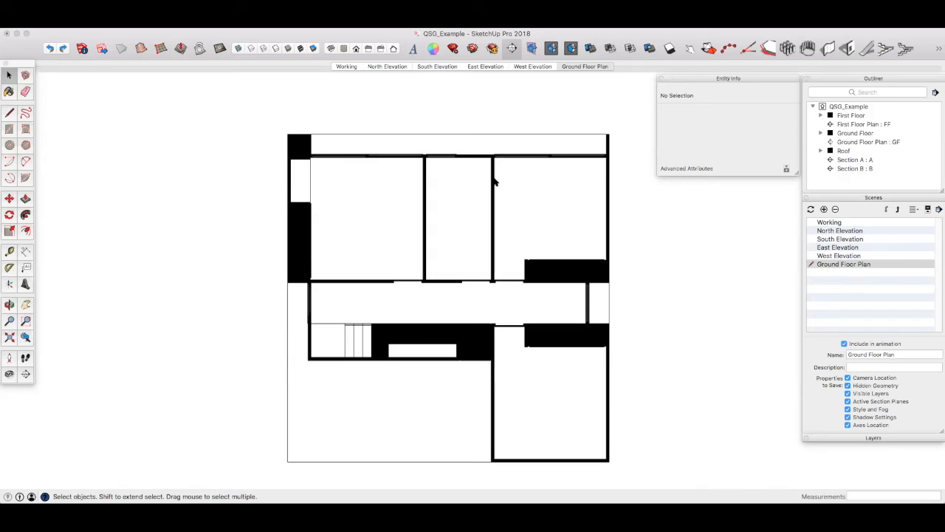
mouse_move(390, 270)
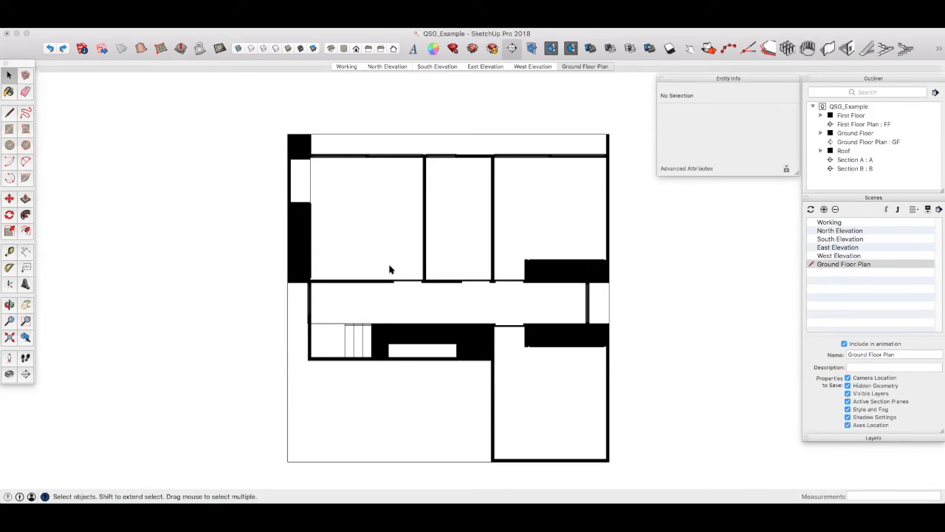
Add a First Floor Plan scene and set the FF section plane as the active cut
left_click(584, 66)
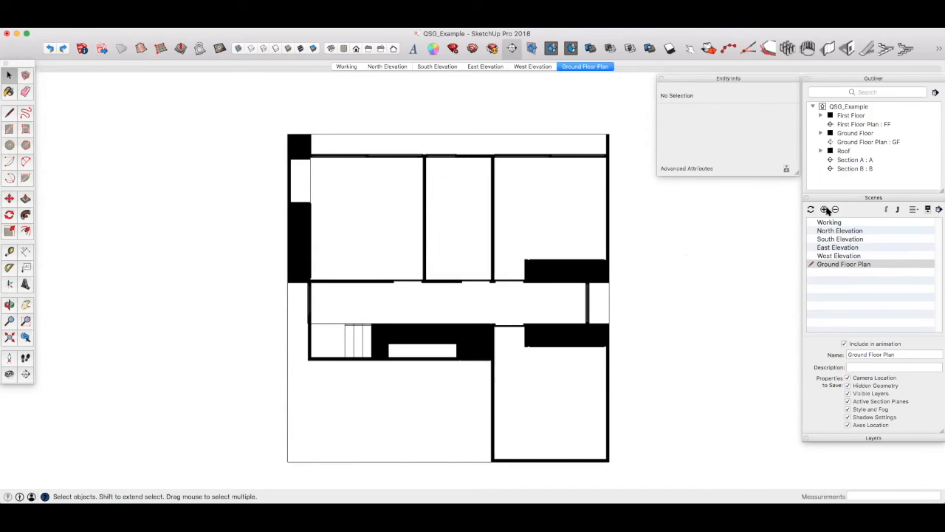
left_click(824, 209)
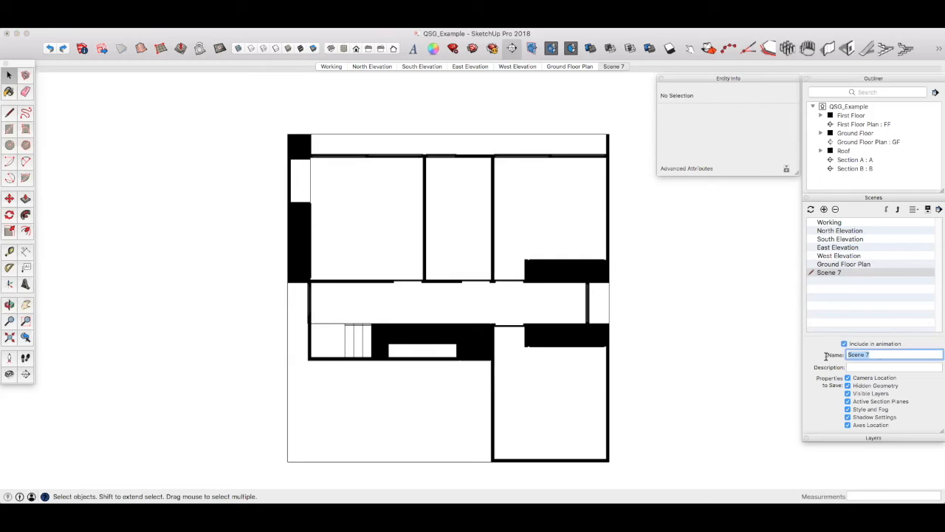
type("First Floor Plan")
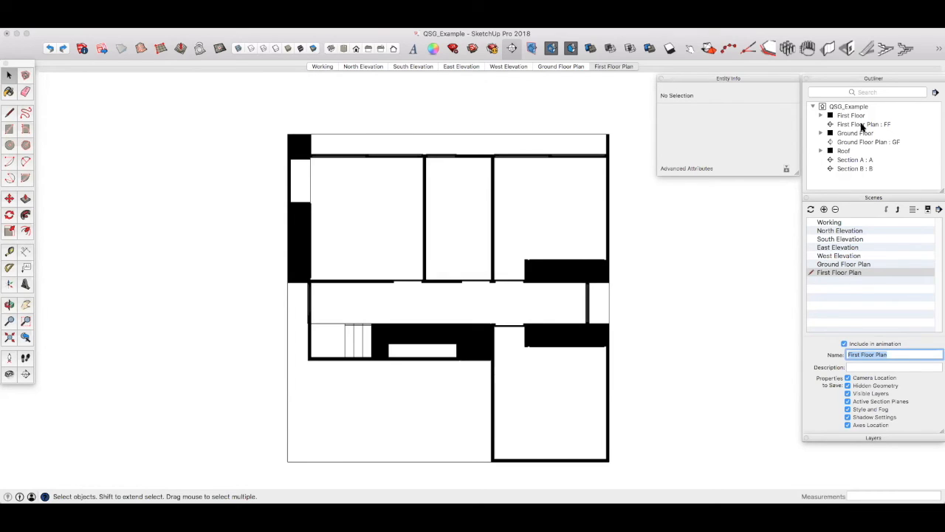
left_click(864, 124)
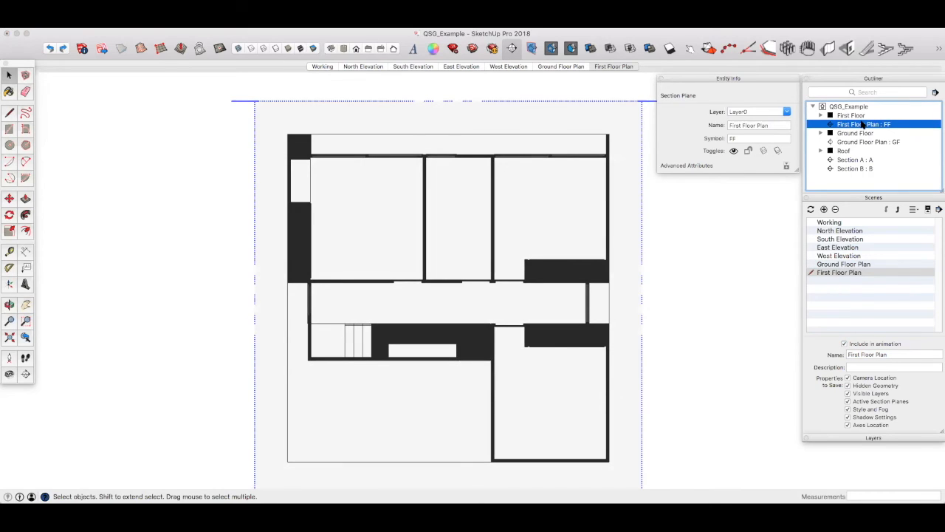
right_click(875, 124)
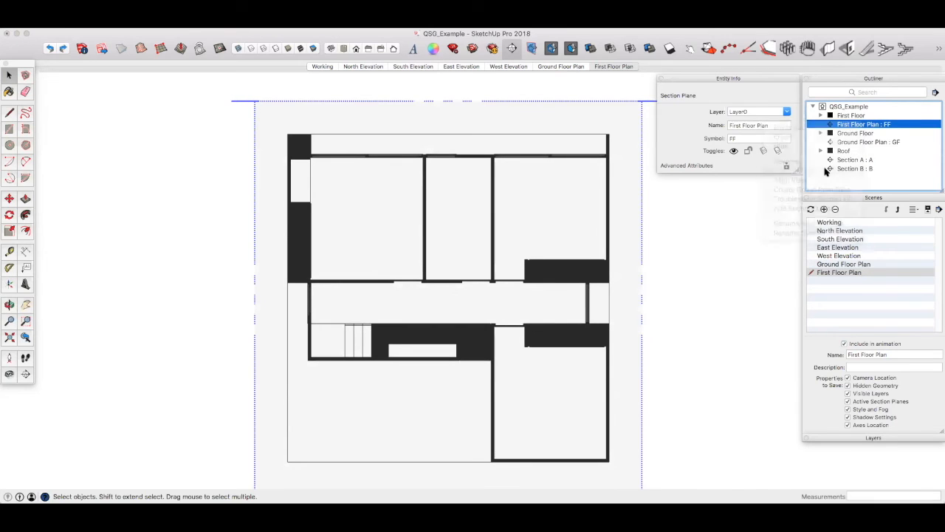
left_click(613, 67)
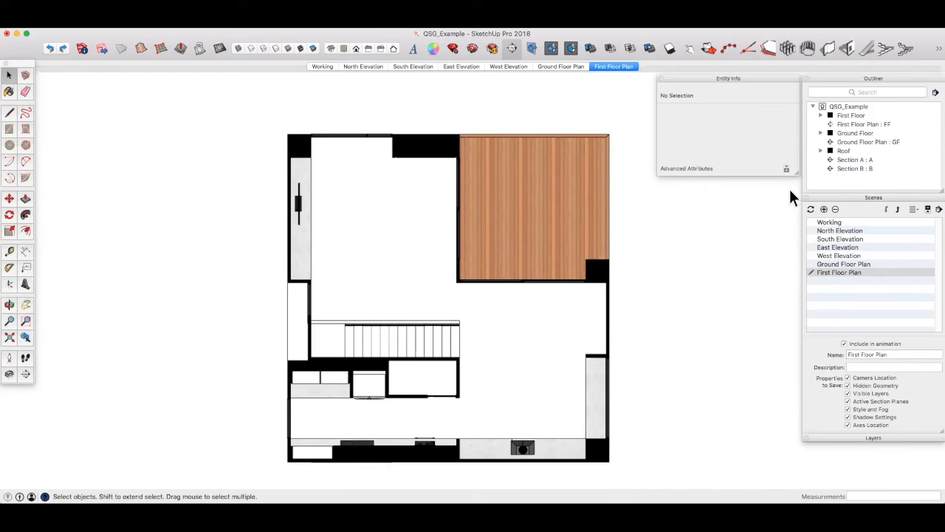
right_click(614, 66)
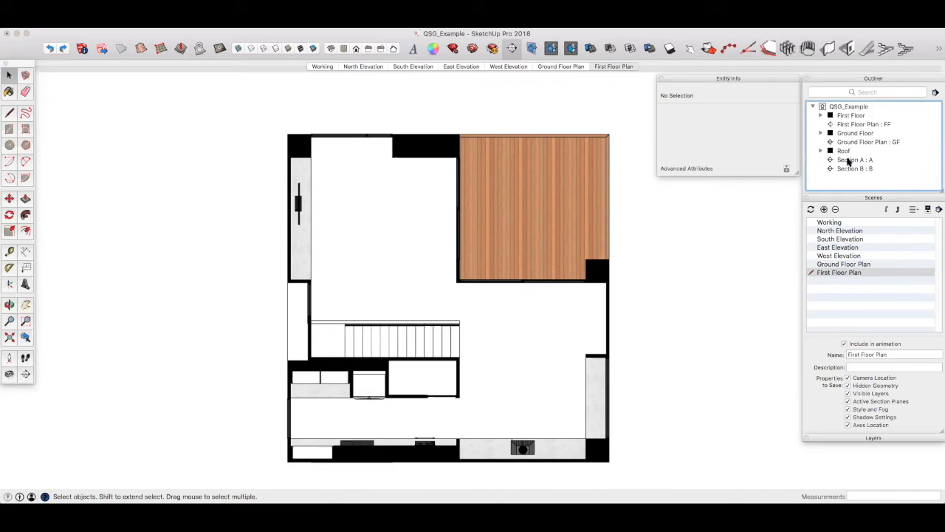
Make Section A the active cut, align the view, and save it as the Section A scene
right_click(855, 160)
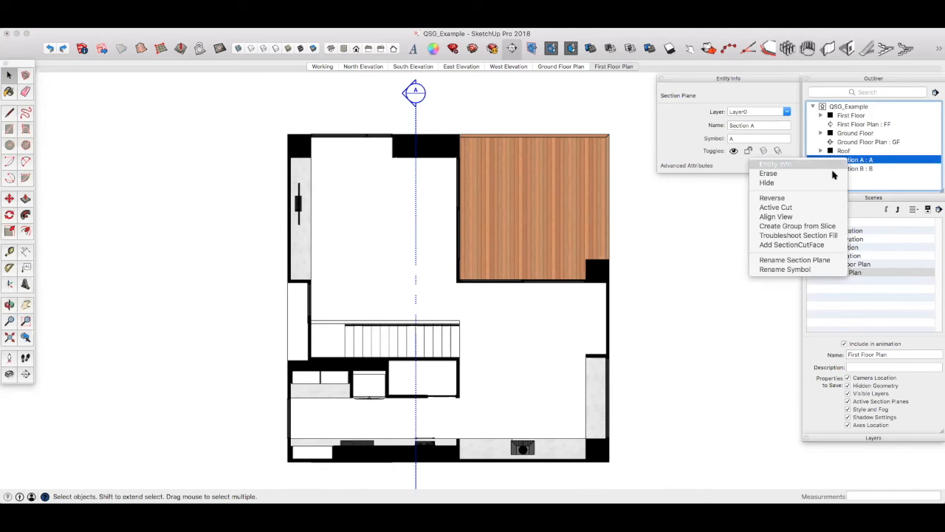
left_click(776, 207)
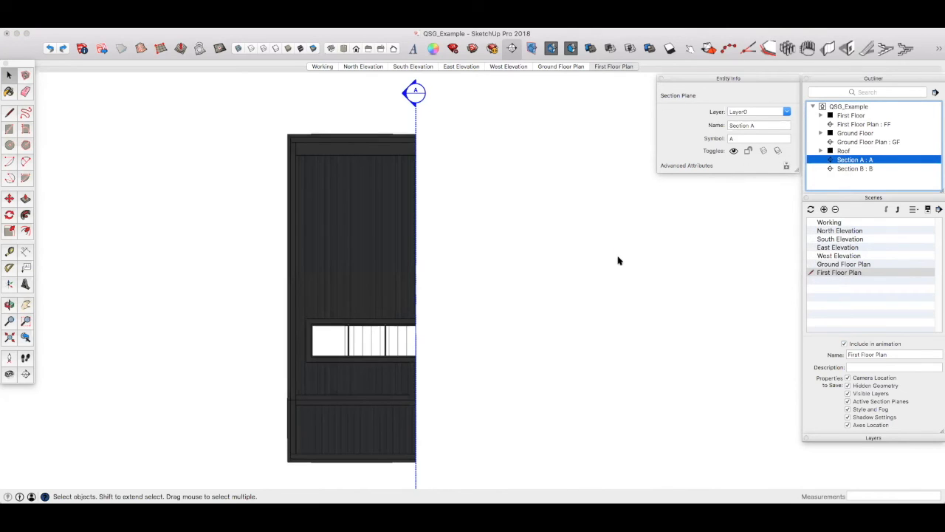
right_click(854, 160)
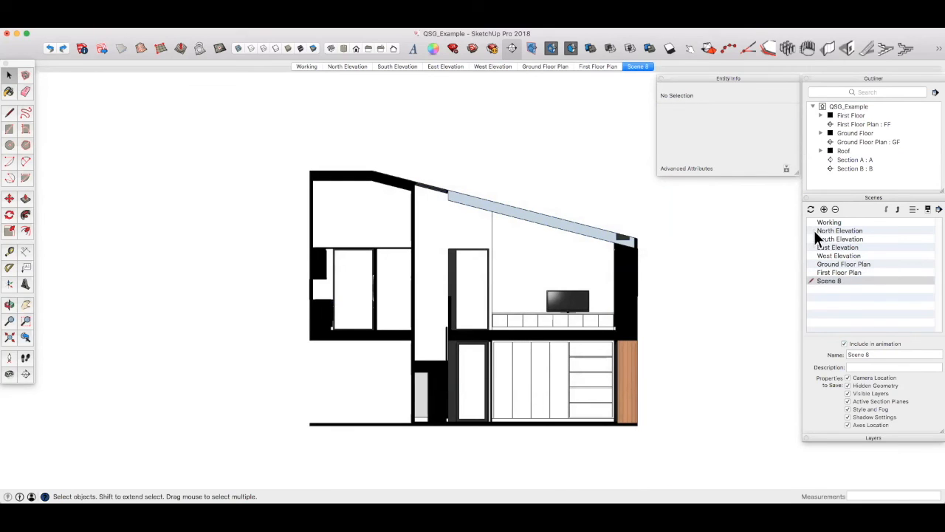
left_click(890, 354)
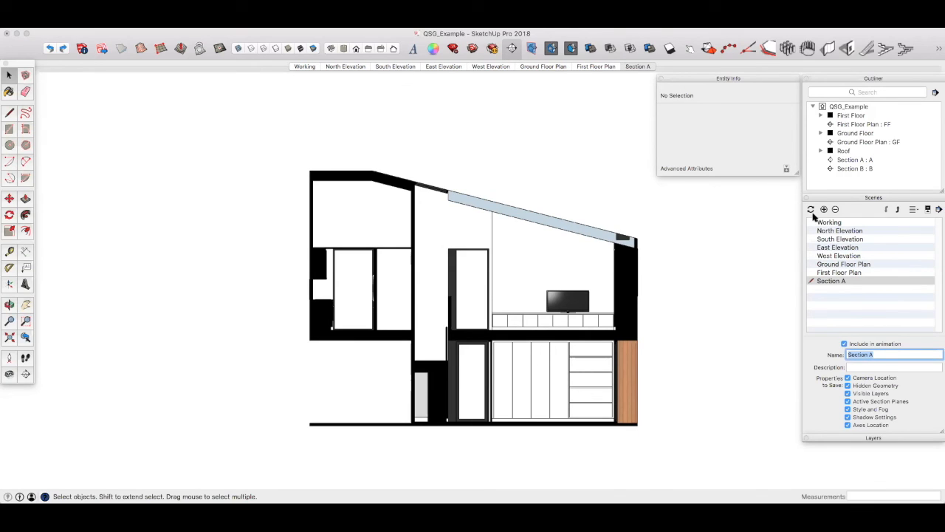
left_click(810, 210)
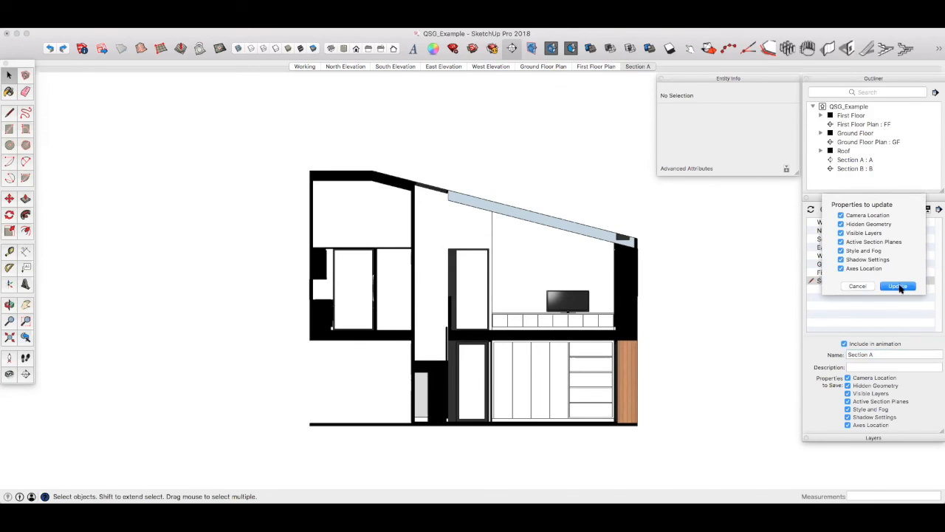
left_click(897, 286)
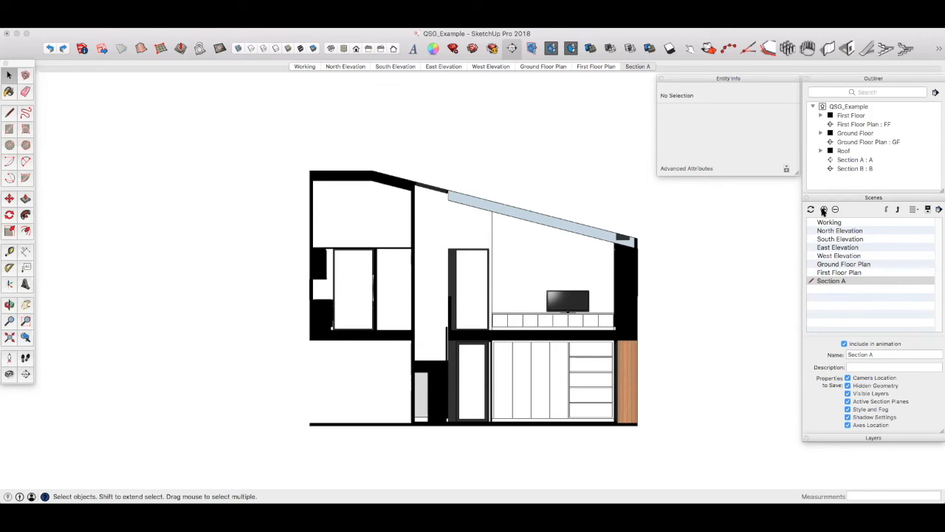
Add a 'Section B' scene, make Section B the active cut, and align the view to it
left_click(823, 209)
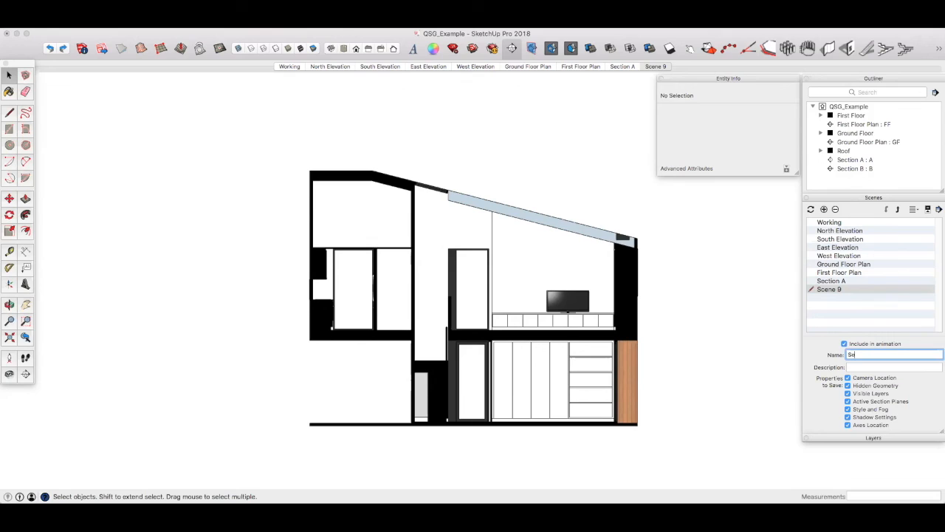
type("Section B")
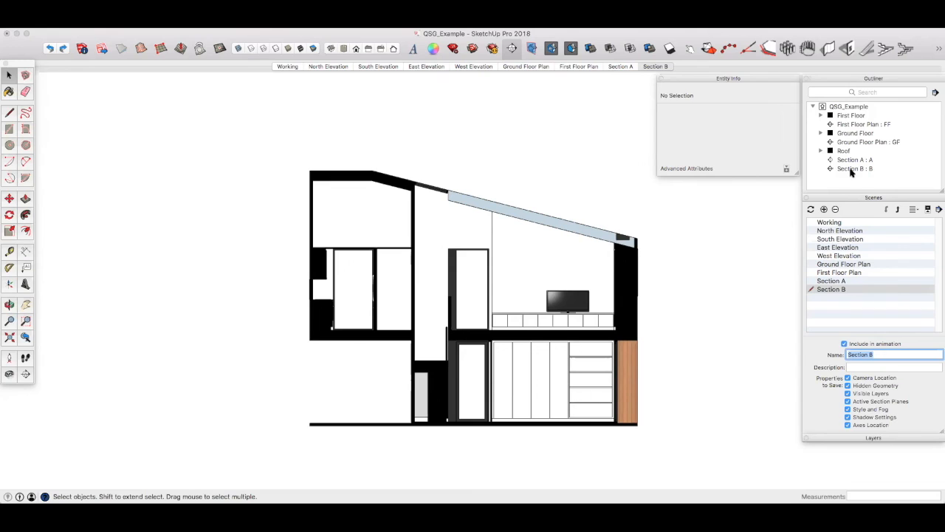
left_click(854, 168)
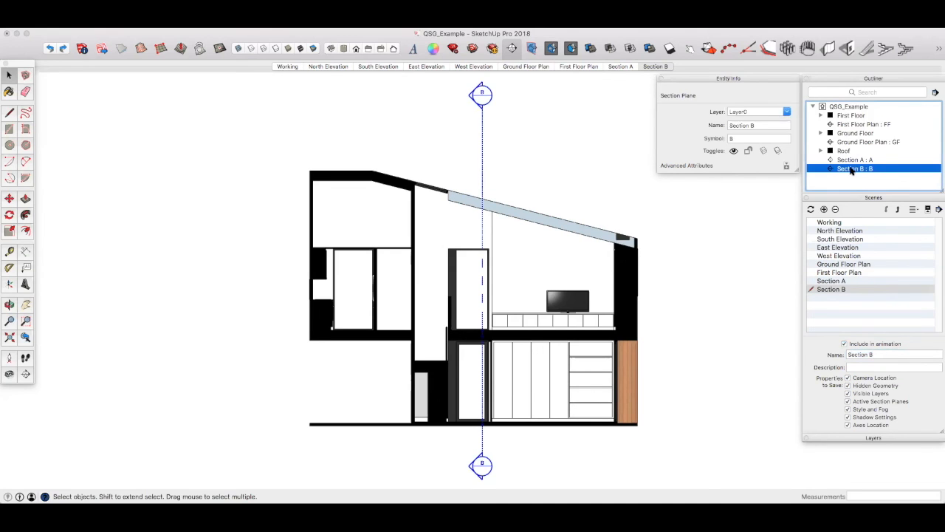
right_click(854, 167)
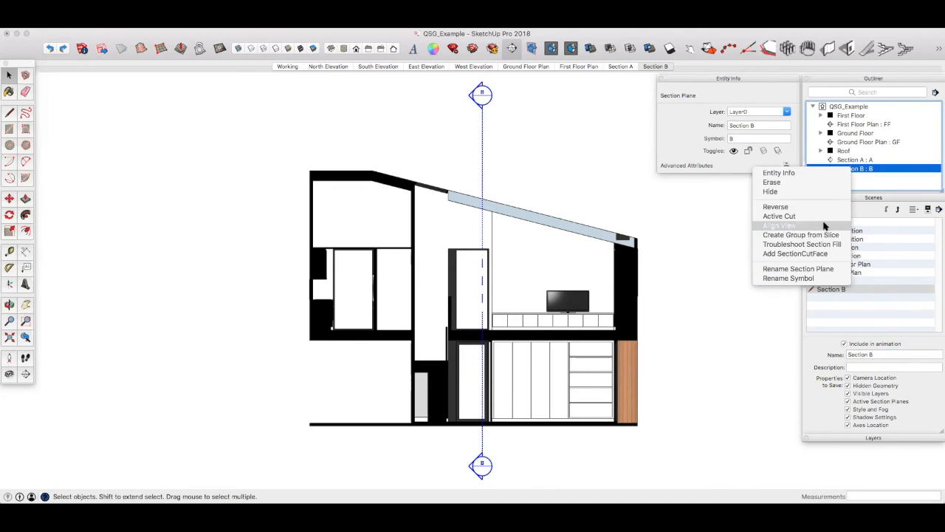
left_click(781, 225)
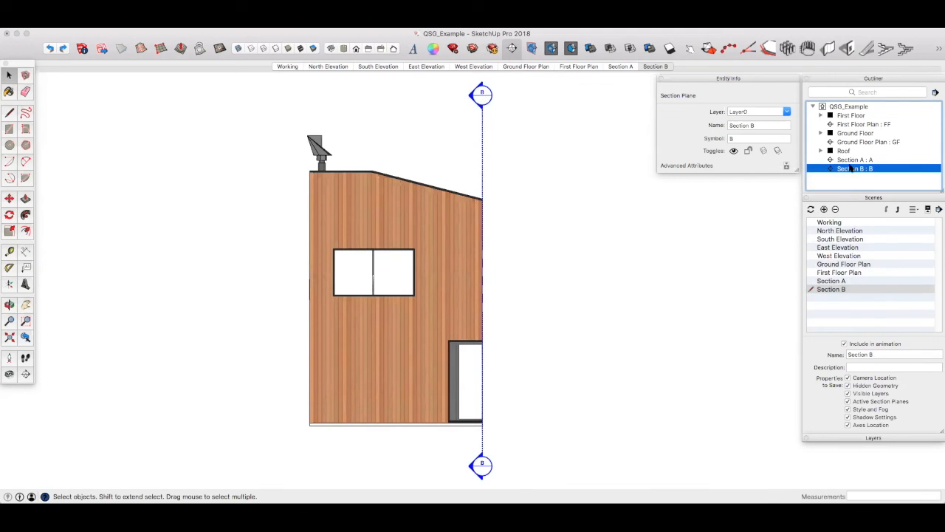
right_click(854, 169)
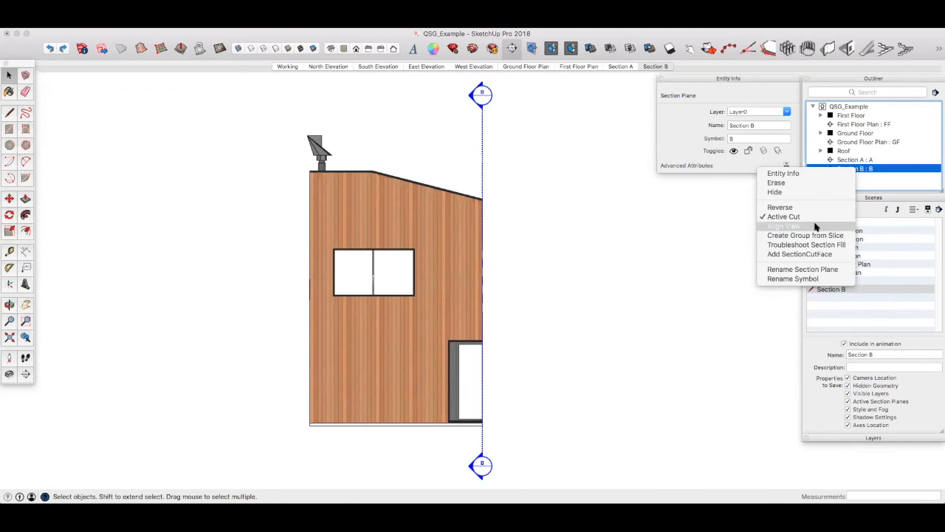
left_click(784, 225)
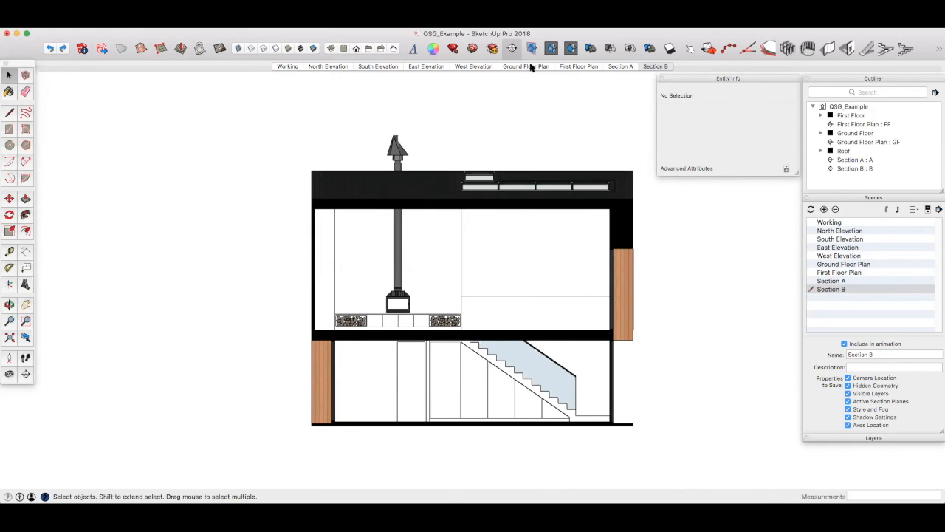
left_click(526, 67)
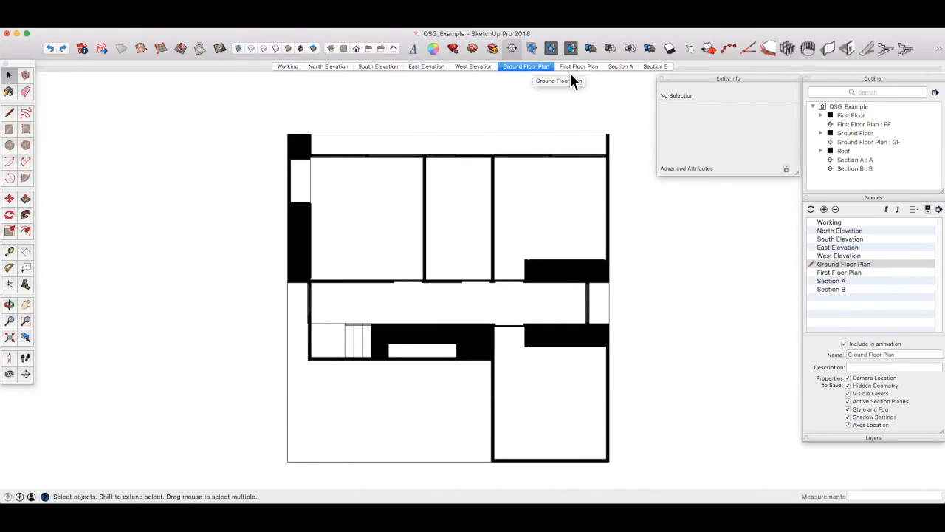
left_click(579, 67)
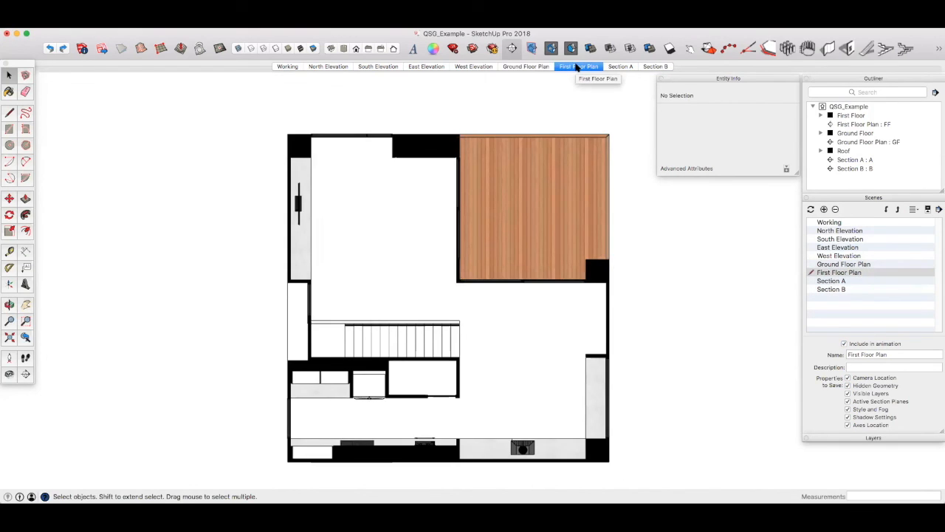
left_click(620, 66)
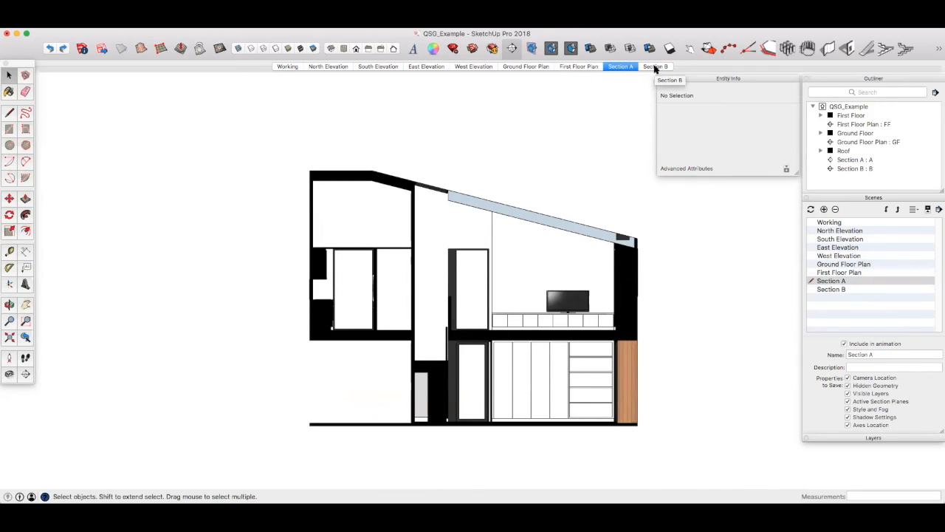
left_click(654, 66)
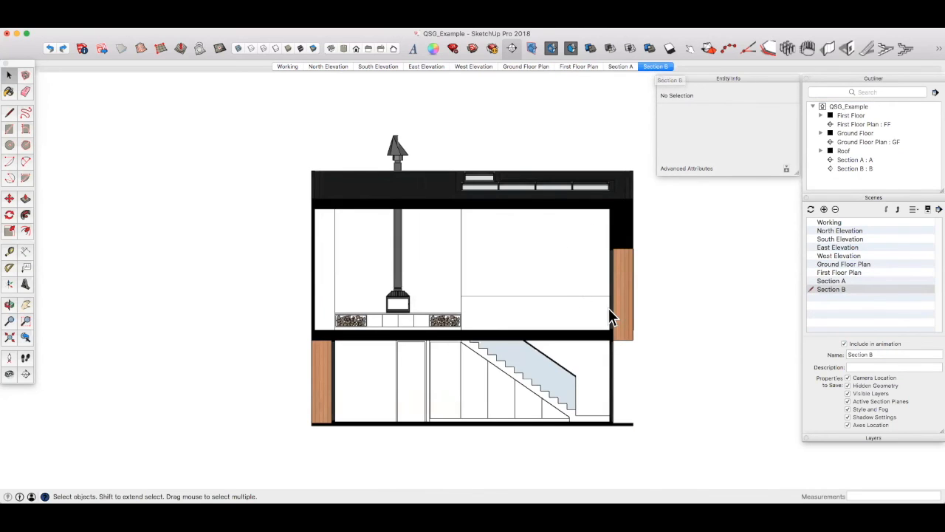
mouse_move(648, 301)
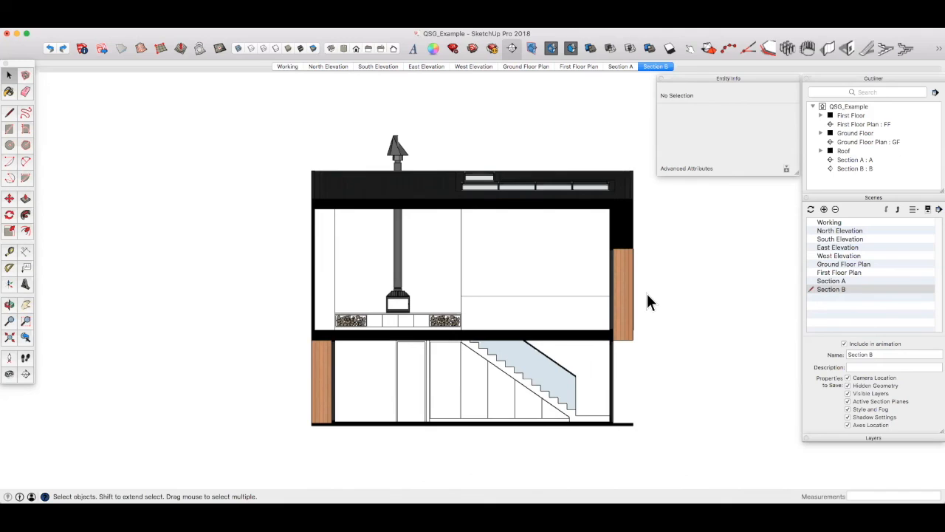